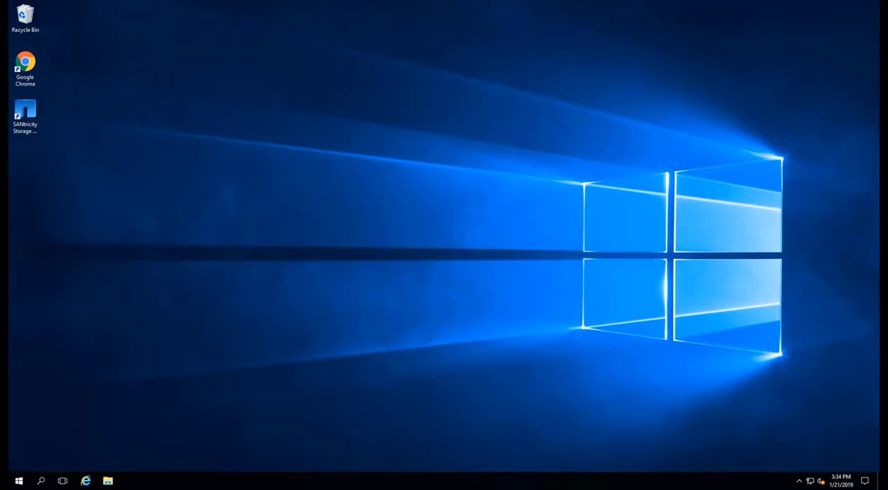
mouse_move(520, 439)
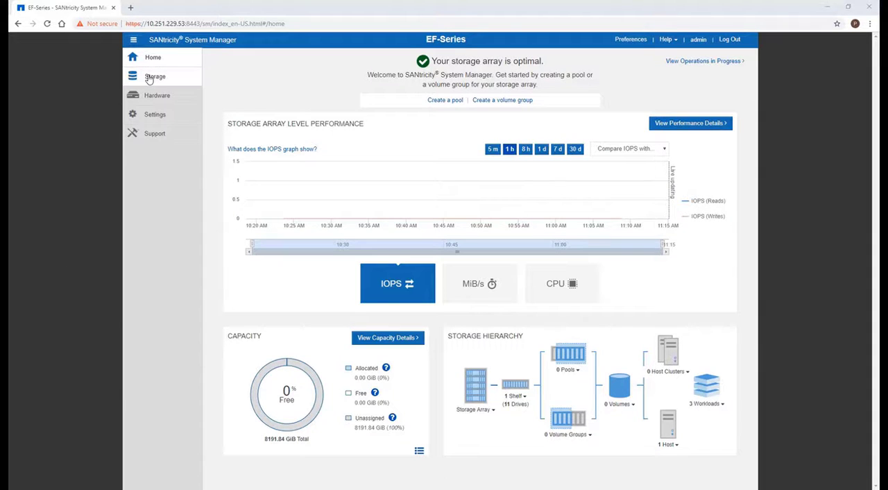
Create a pool named SQLServerProd from the 11 available drives under Pools & Volume Groups.
click(156, 76)
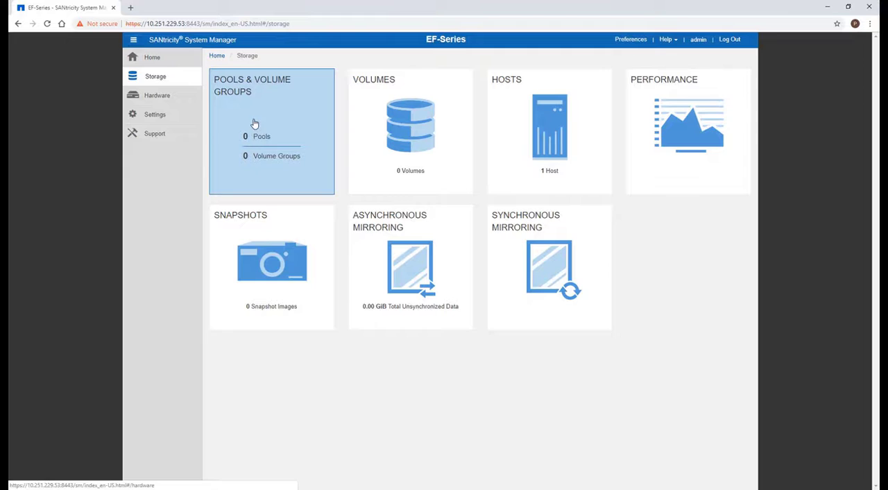
click(155, 76)
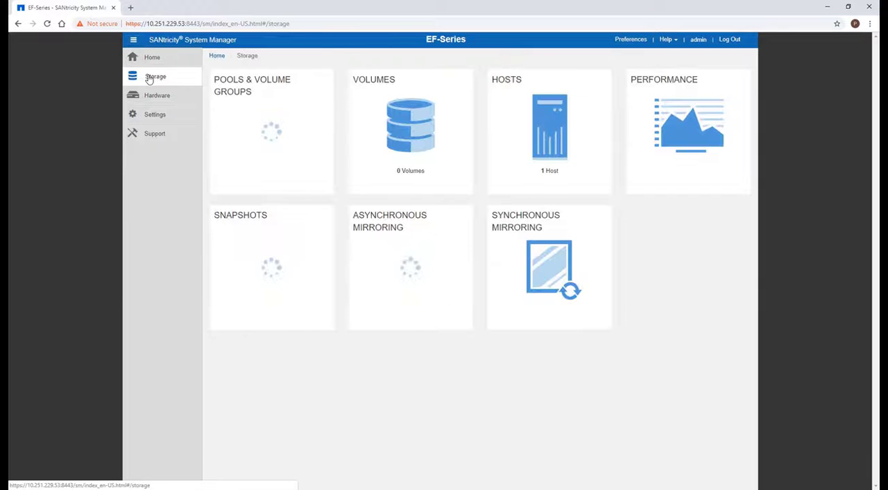
click(252, 86)
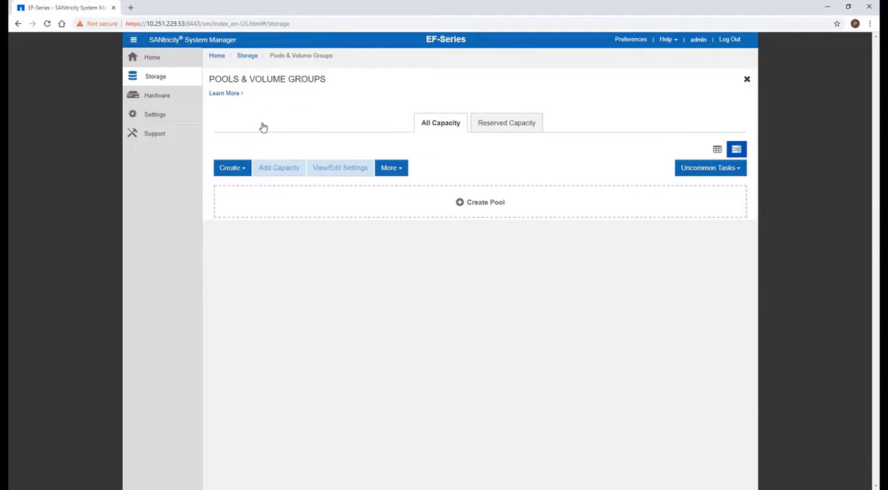
click(231, 166)
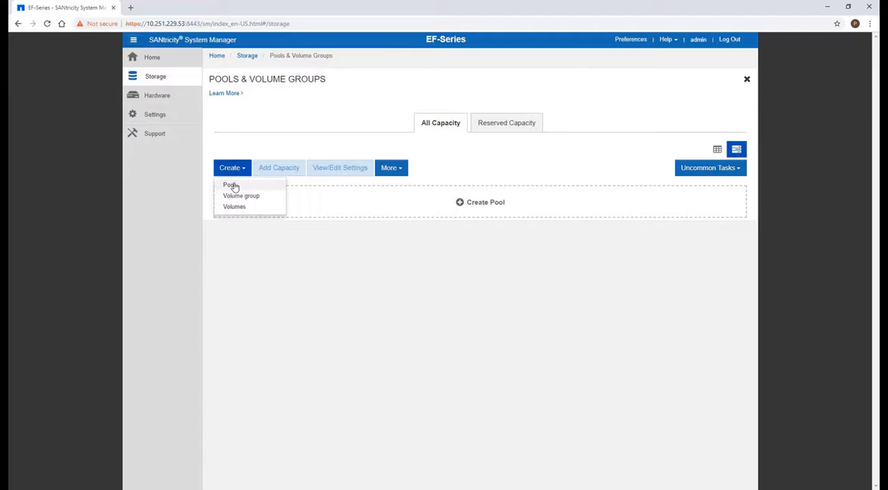
click(231, 185)
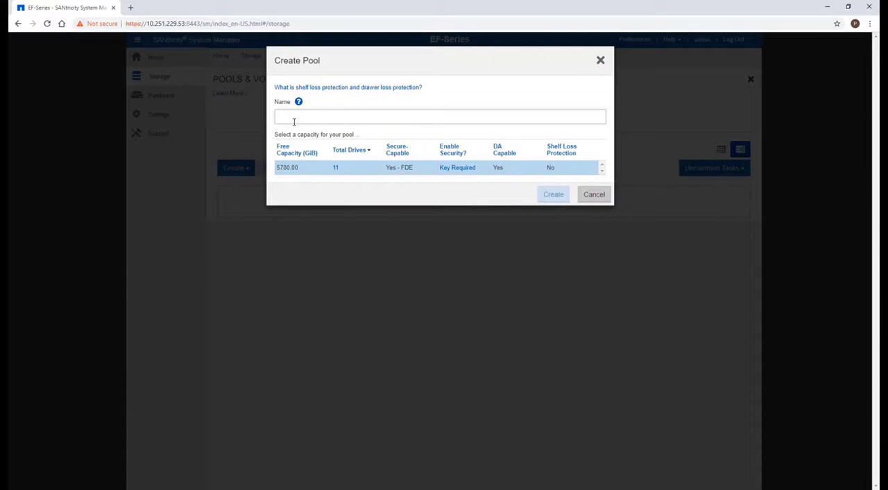
text(SQLServerProd)
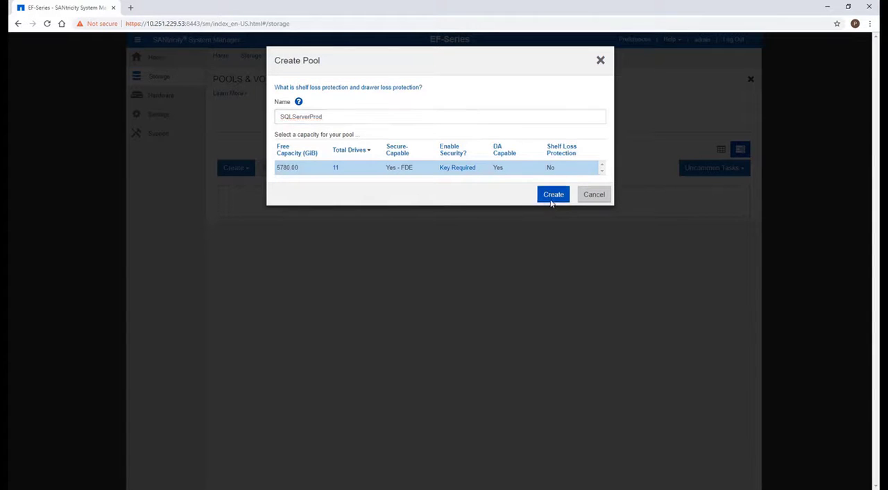
click(554, 194)
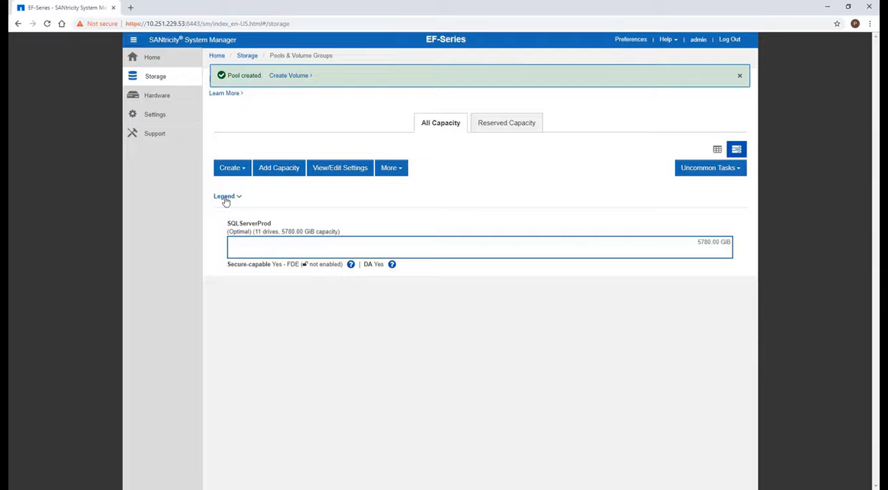
Start the Create Volumes wizard for host SQLServerProd and choose a new workload.
click(232, 166)
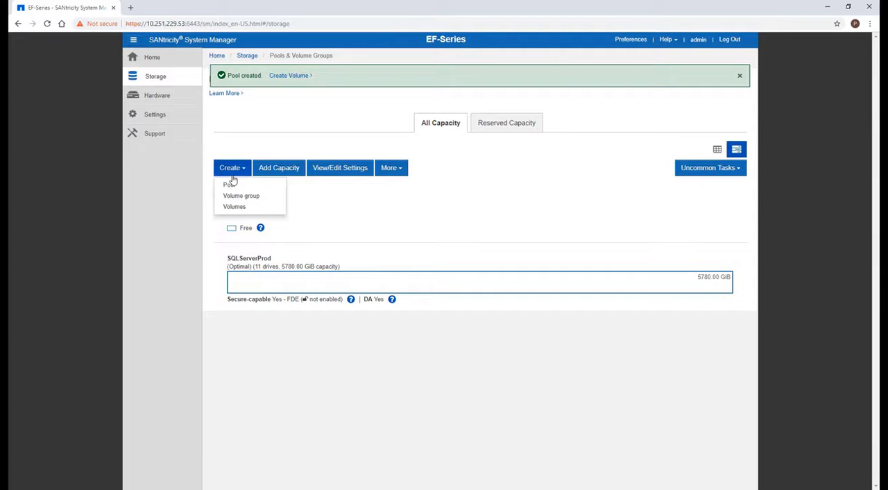
click(234, 206)
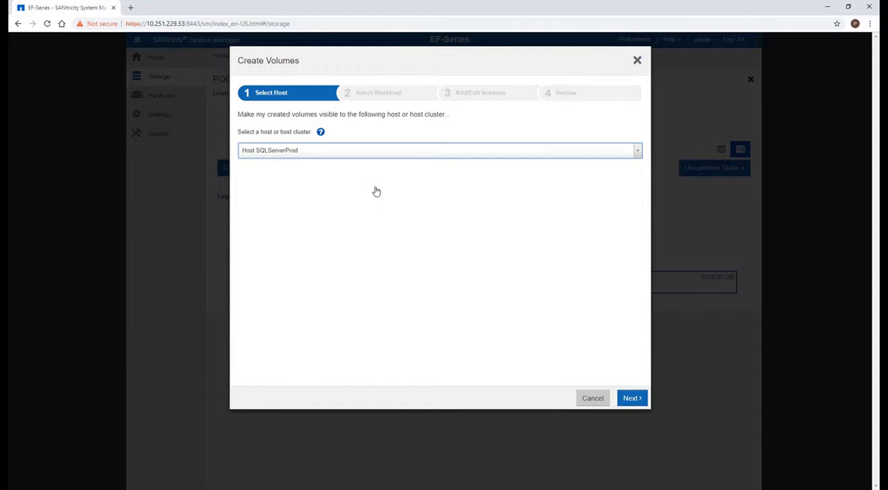
click(633, 396)
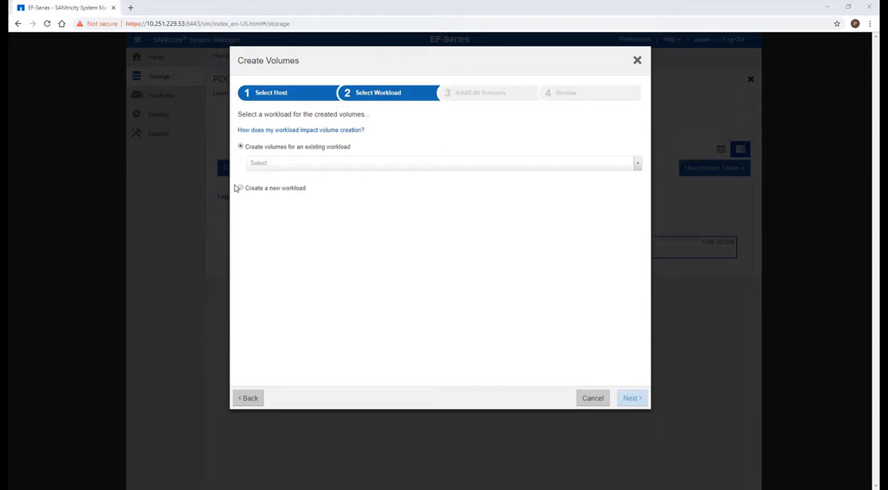
click(242, 187)
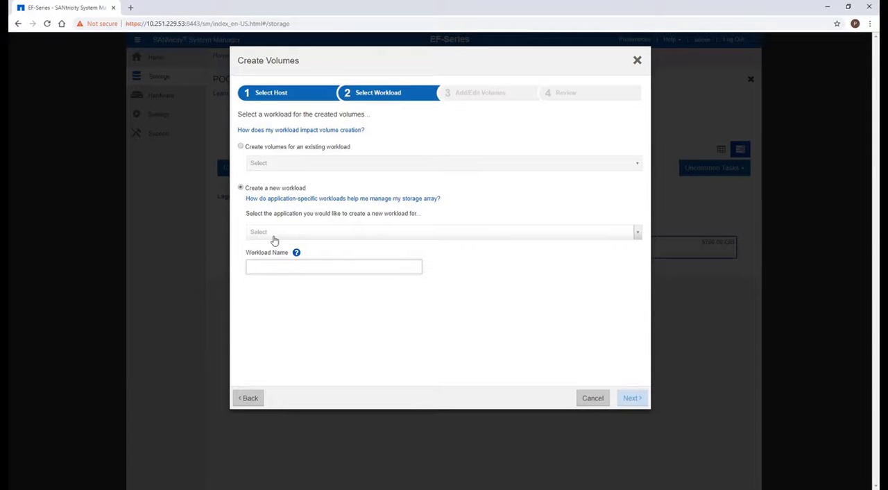
Make the workload a Microsoft SQL Server application named SQLServerProd.
click(441, 231)
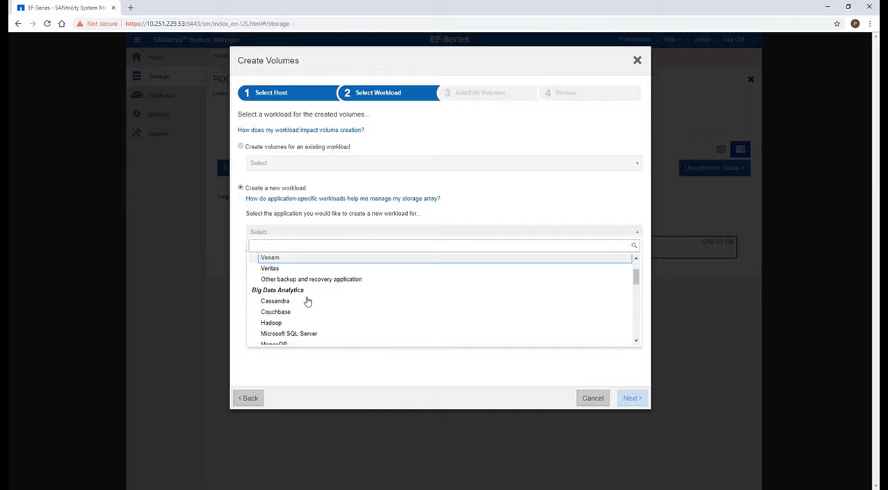
click(289, 333)
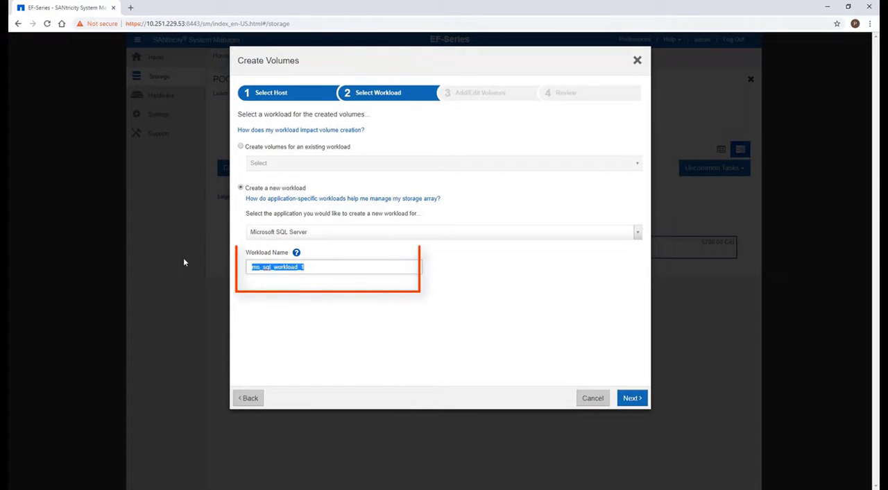
text(SQLServer)
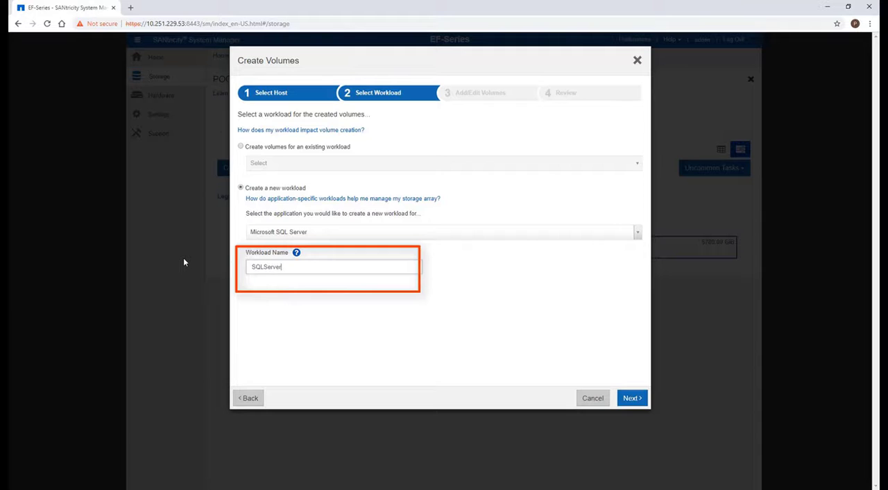
text(Prod)
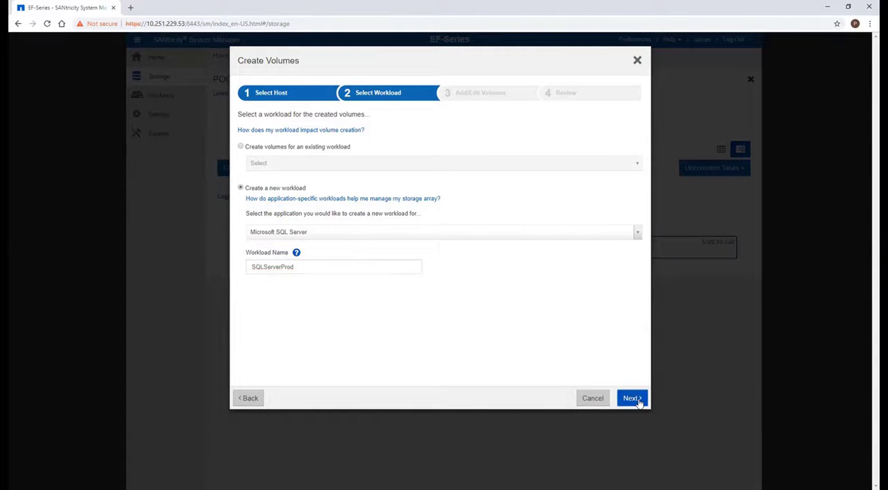
Size the workload at 1000 GiB database capacity and get the suggested volumes.
click(631, 397)
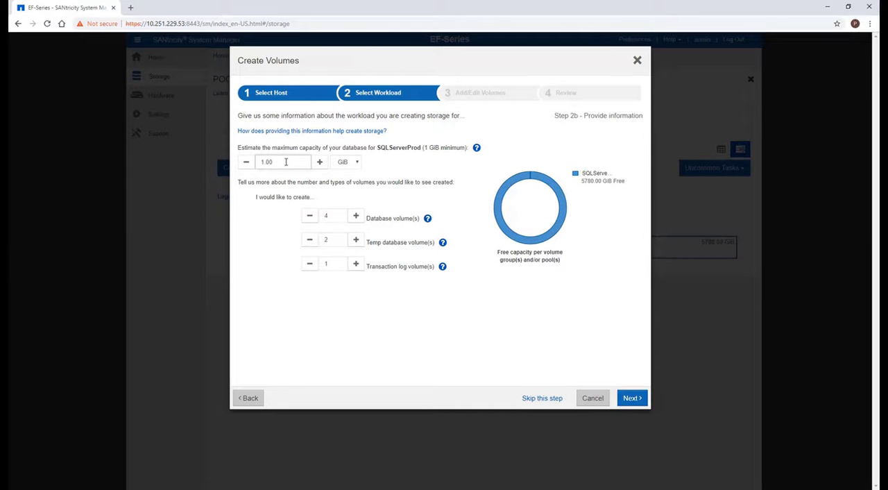
text(1000)
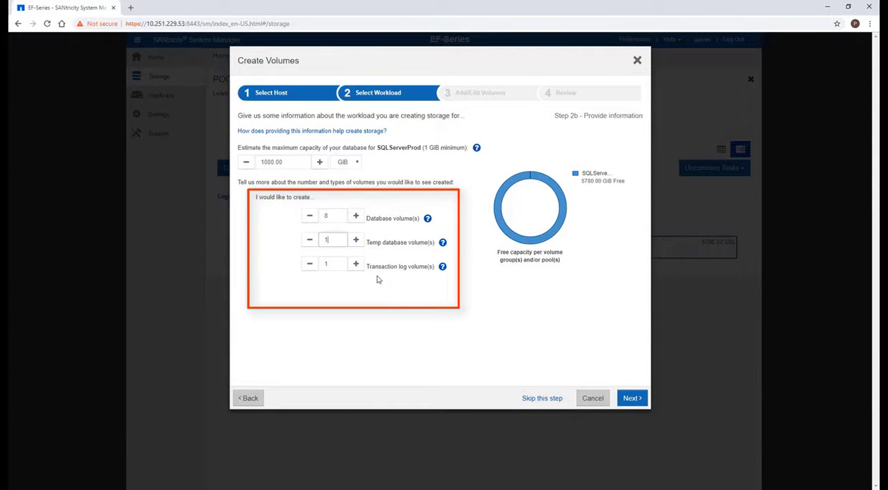
click(632, 397)
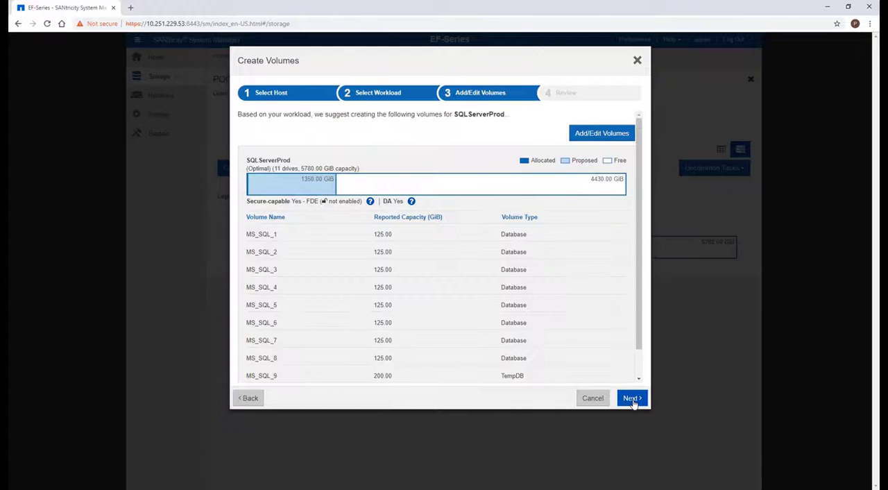
mouse_move(602, 136)
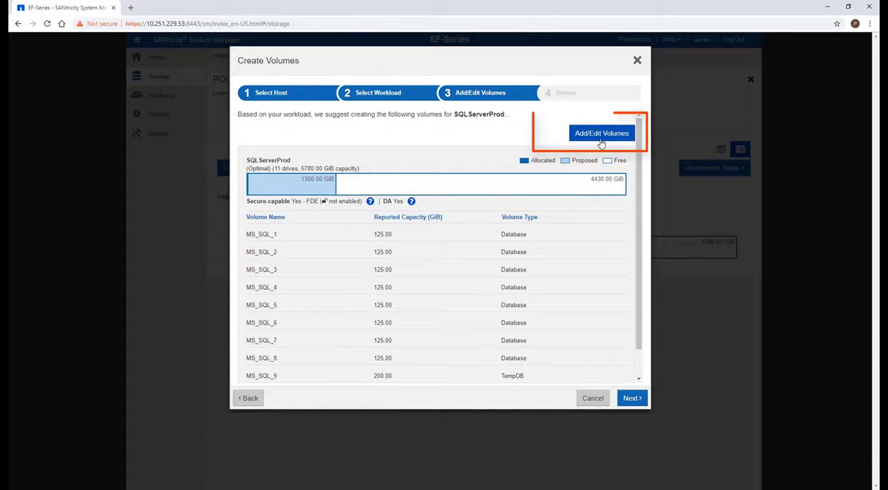
Rename the suggested volumes SQLServerProd_1 to _8, _log and _tempdb and finish creating them.
click(602, 133)
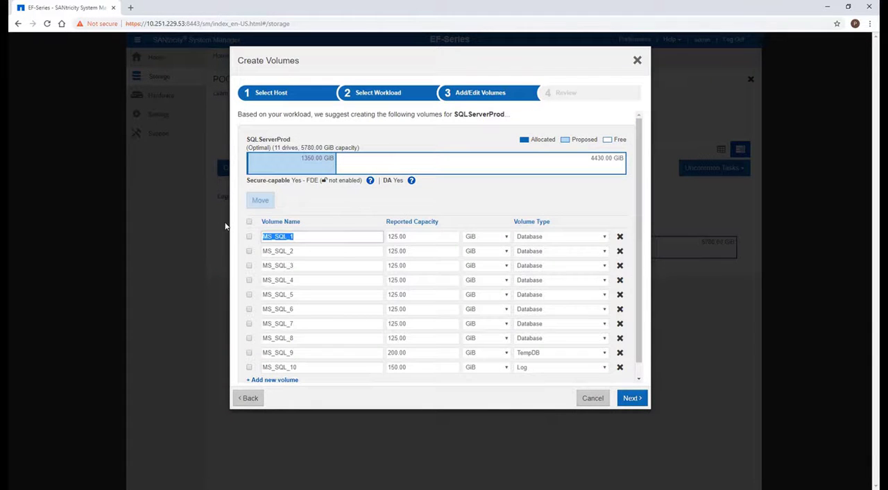
text(SQLServerProd)
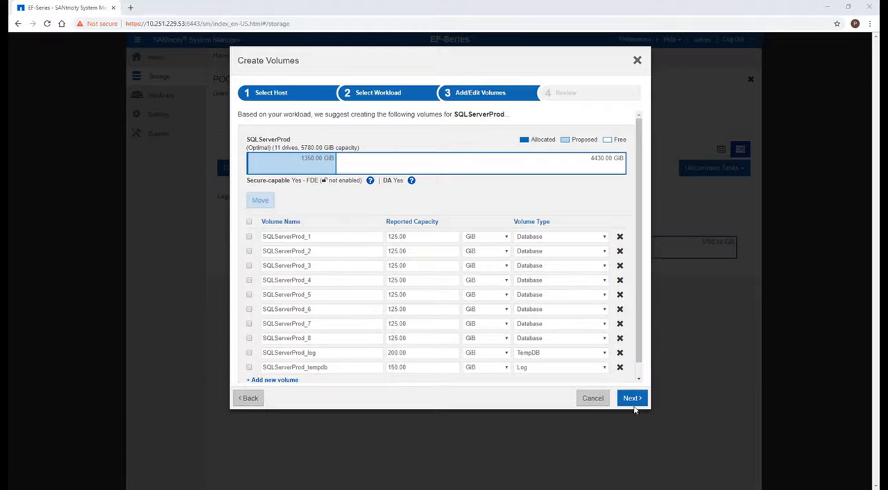
click(632, 396)
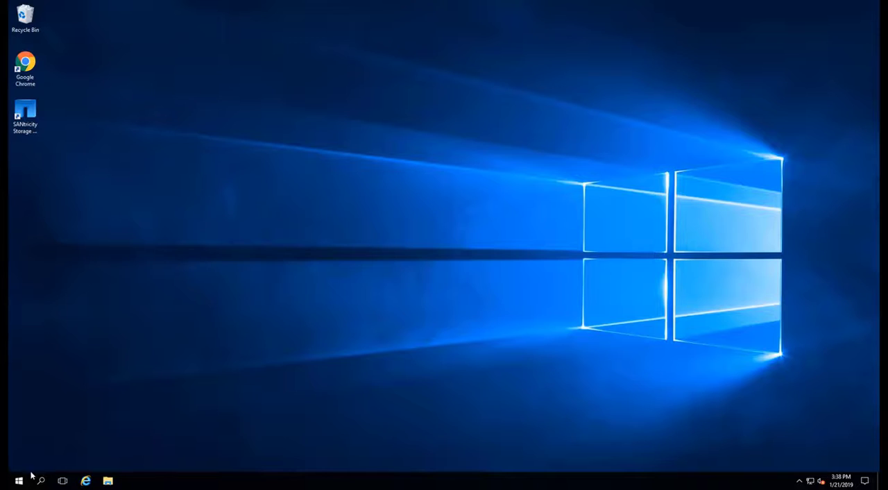
Launch Windows Disk Management from the Start menu tools.
right_click(8, 478)
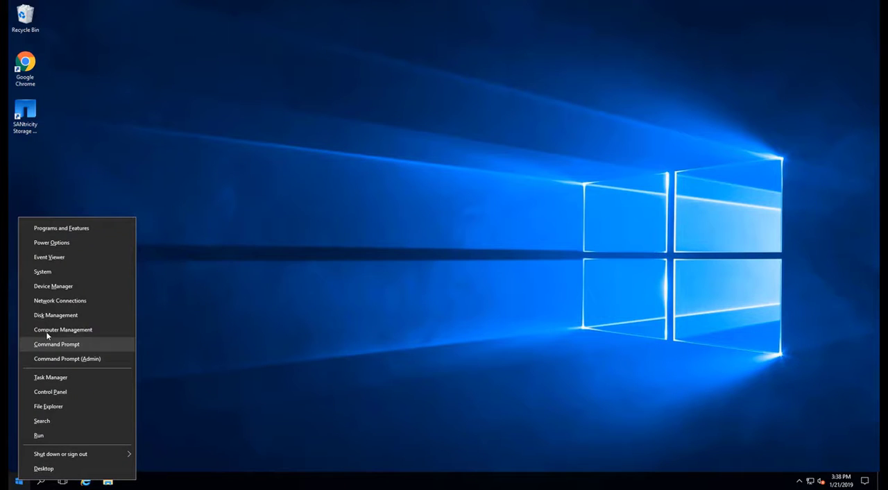
click(55, 315)
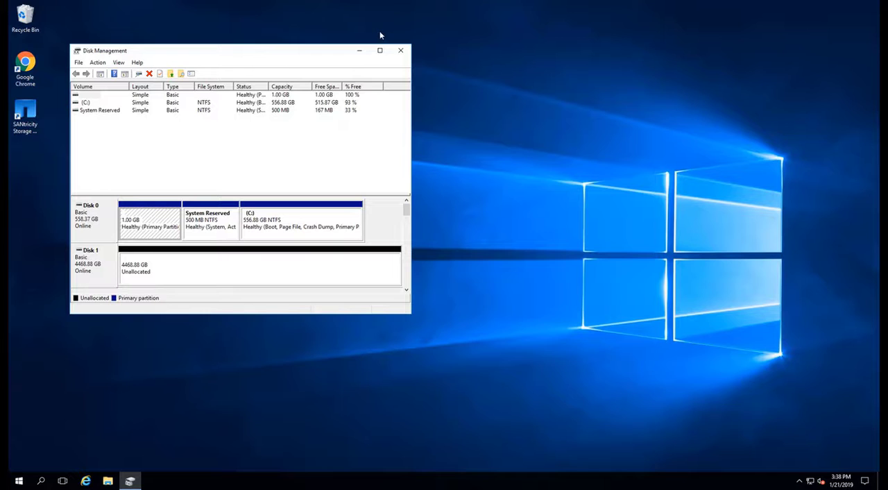
Initialize disks 10 and 11 as MBR in the enlarged Disk Management window.
click(380, 50)
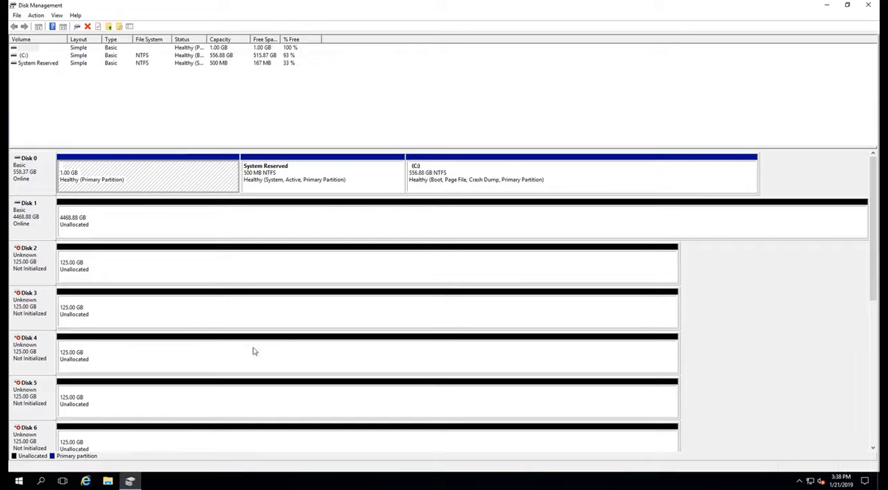
mouse_move(876, 275)
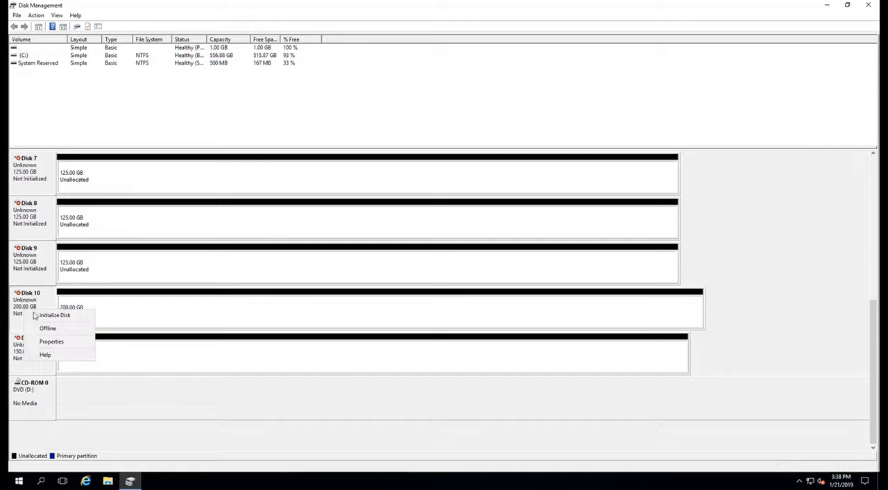
click(55, 316)
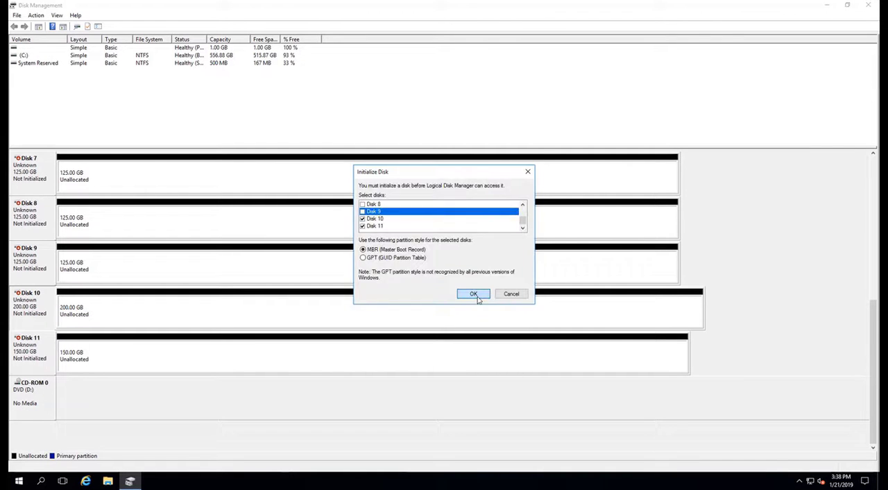
click(473, 294)
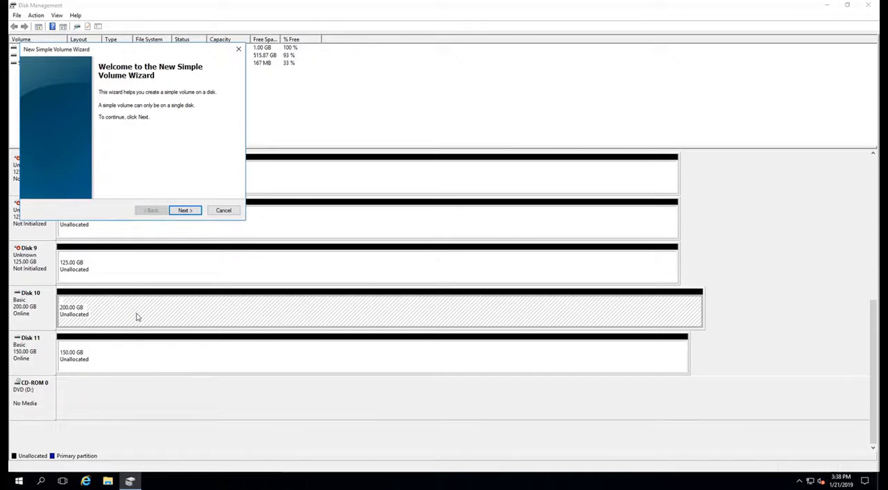
Give disk 10's full-size volume a mount point at new folder C:\MSSQL\Log.
click(185, 210)
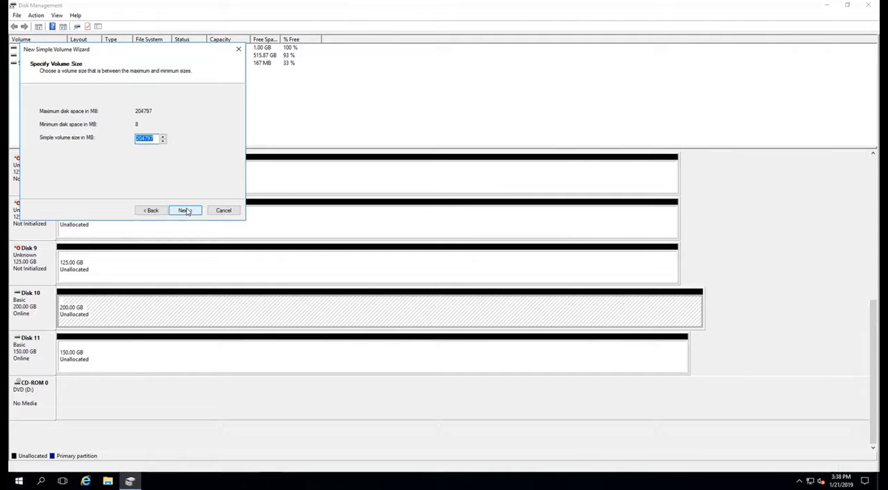
click(185, 211)
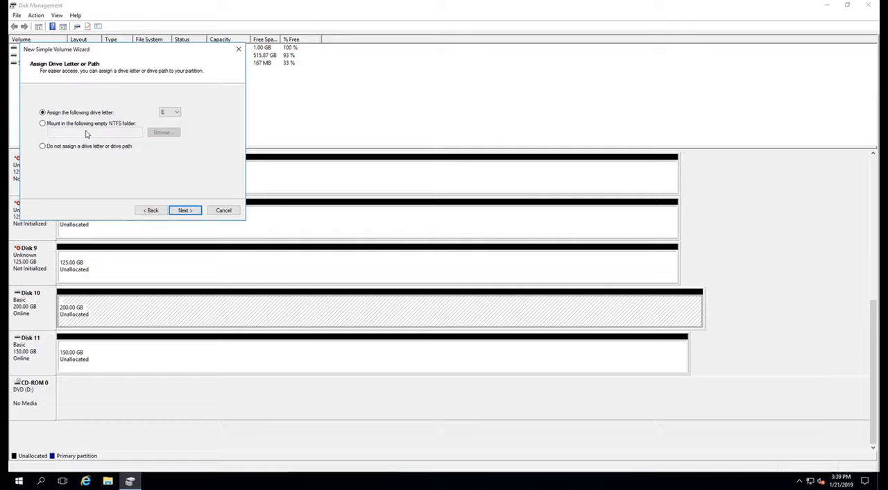
click(163, 132)
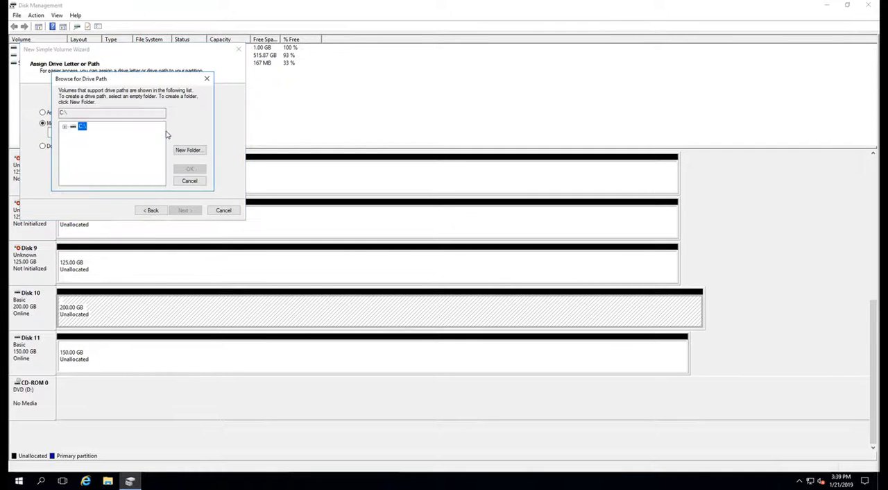
click(189, 150)
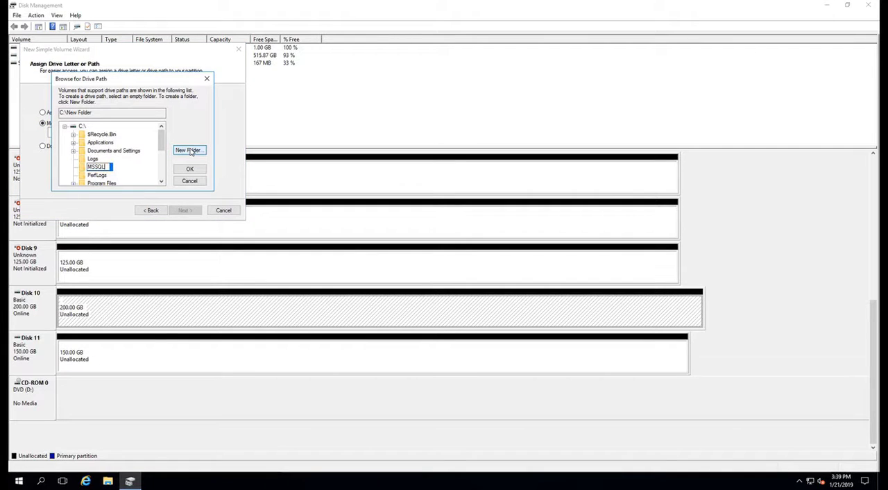
click(189, 149)
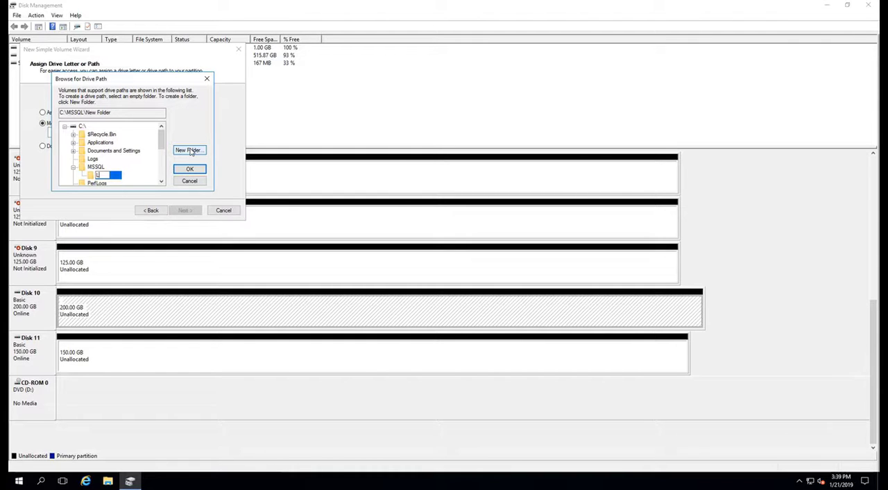
click(190, 169)
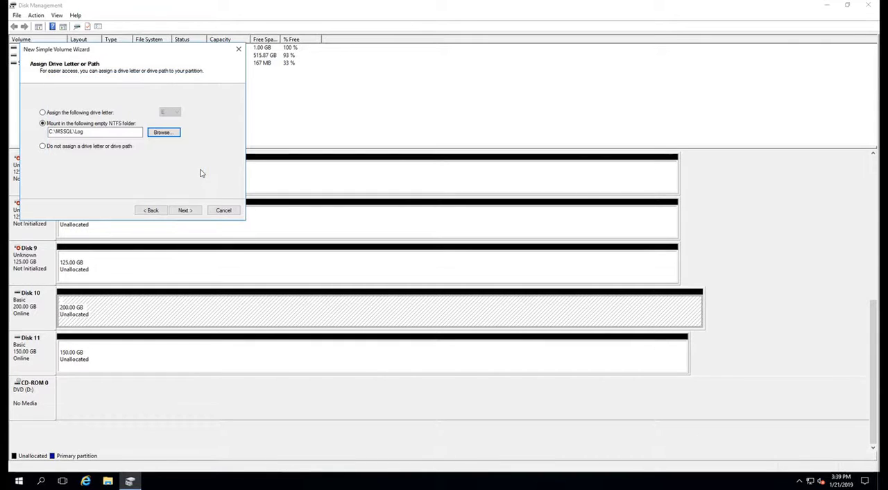
click(185, 211)
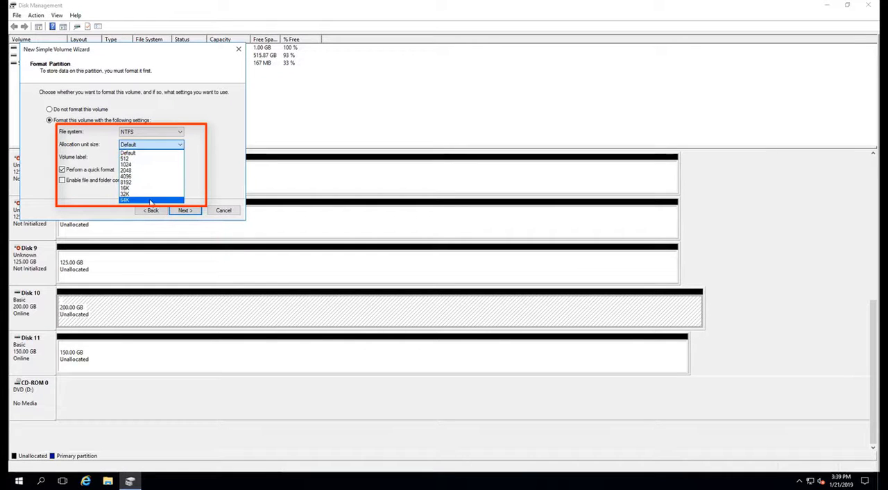
Format disk 10's volume as 64K NTFS labelled Log.
click(141, 200)
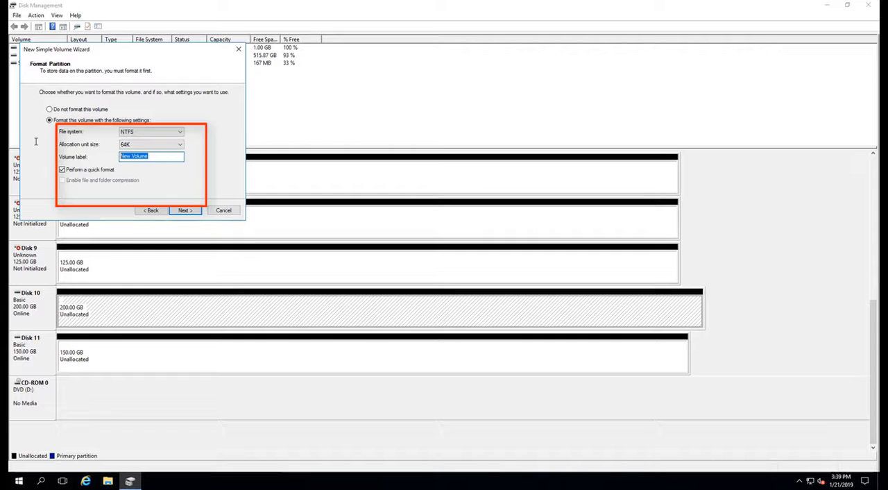
text(Log)
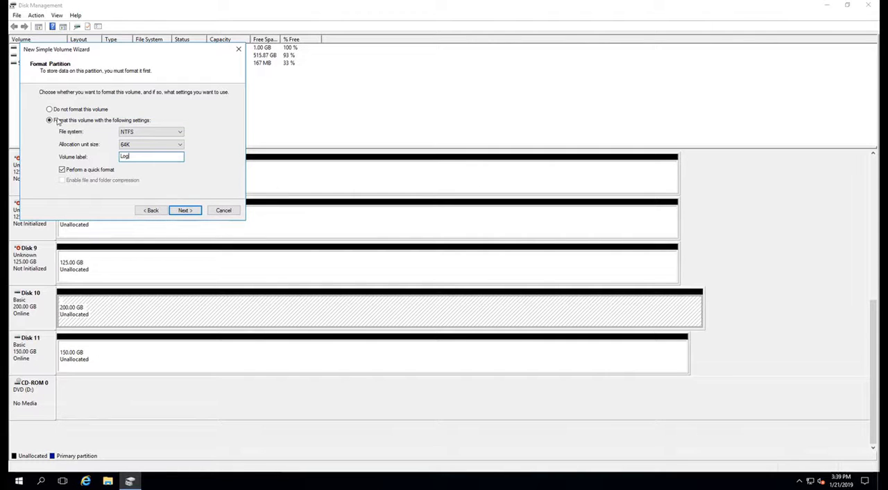
click(184, 211)
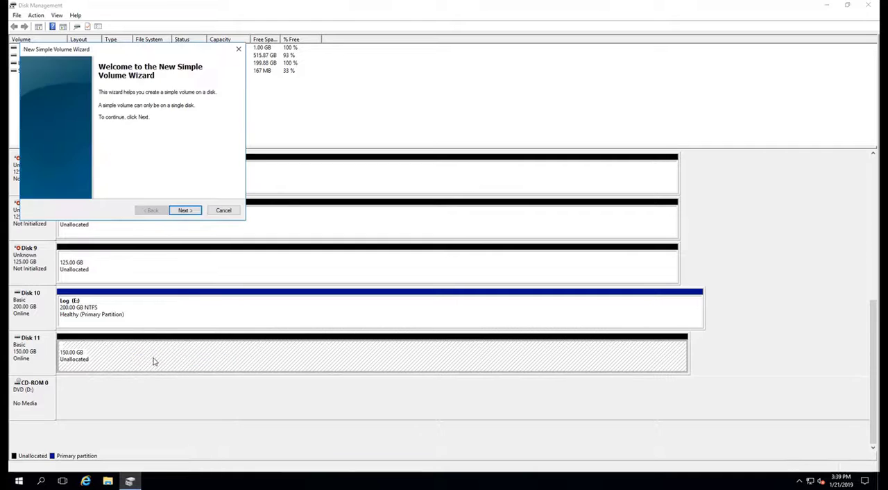
Create disk 11's volume mounted at C:\MSSQL\Tempdb as 64K NTFS labelled Tempdb.
click(185, 211)
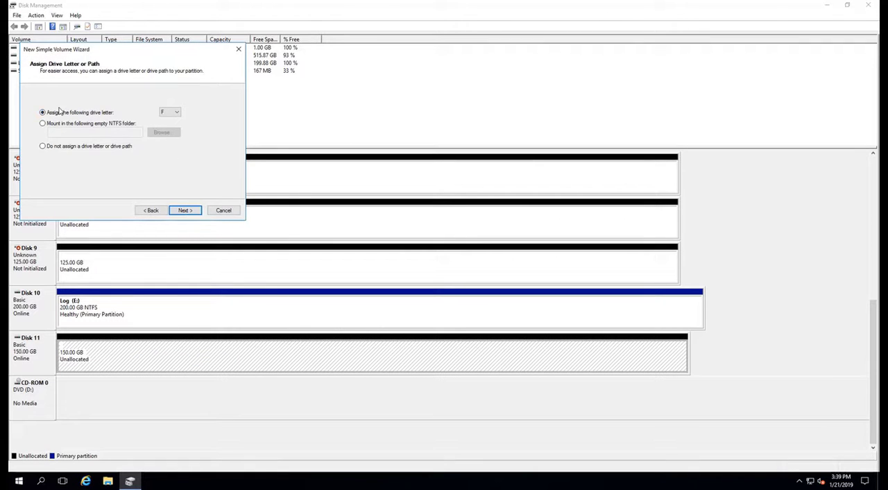
click(164, 131)
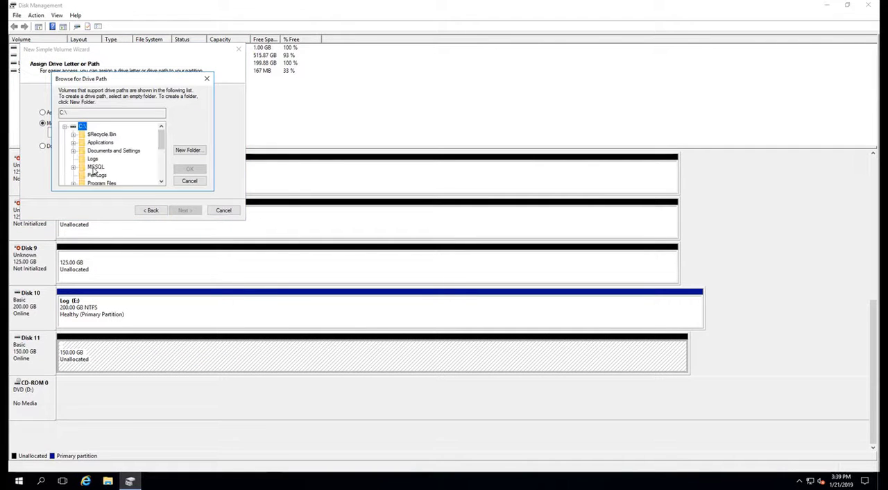
click(189, 150)
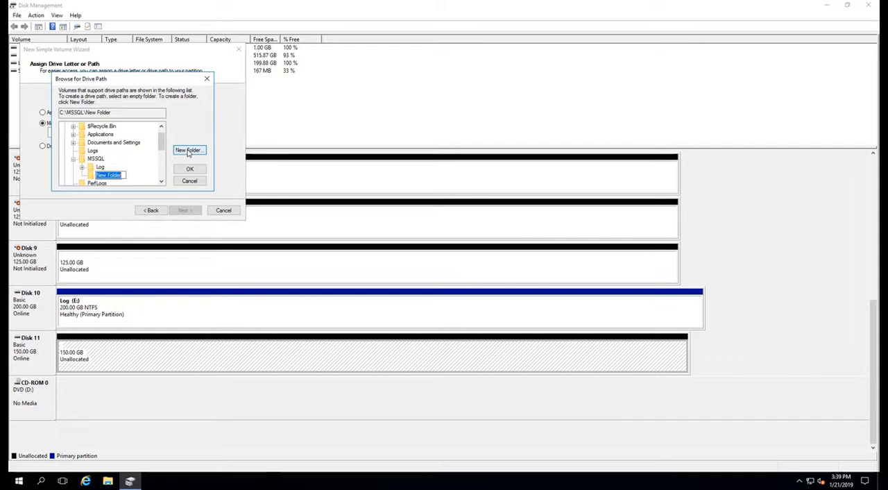
click(189, 169)
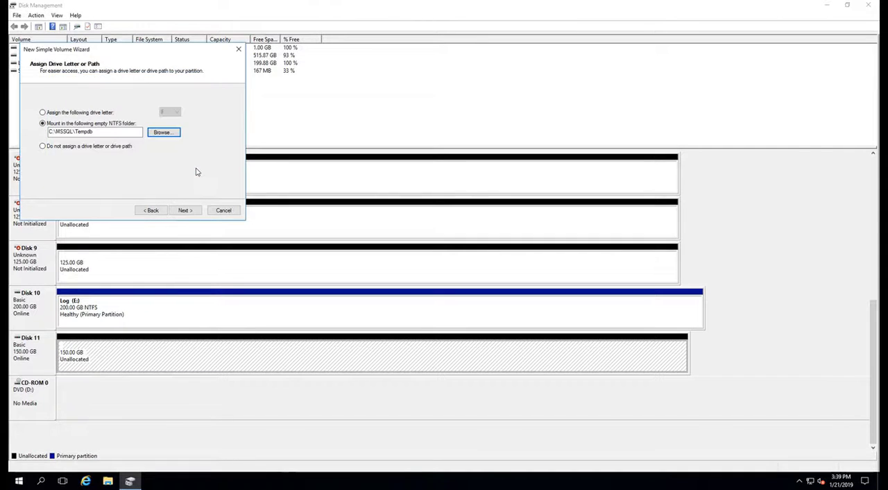
click(185, 210)
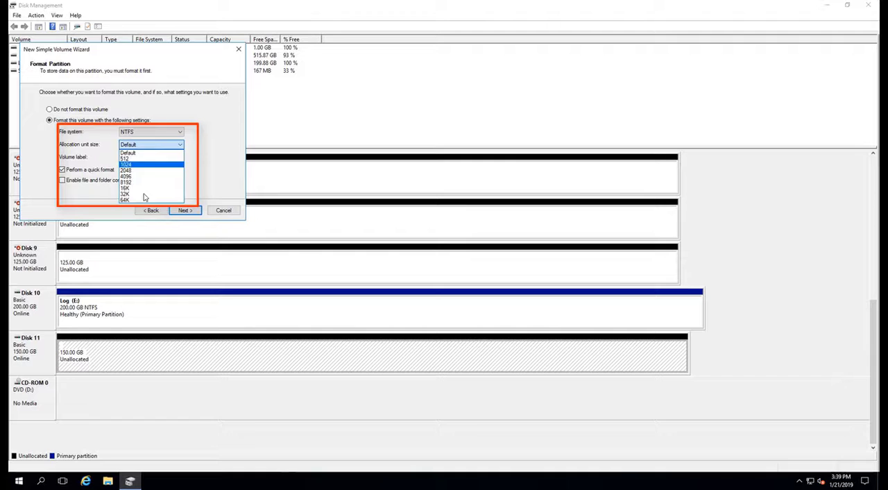
click(125, 200)
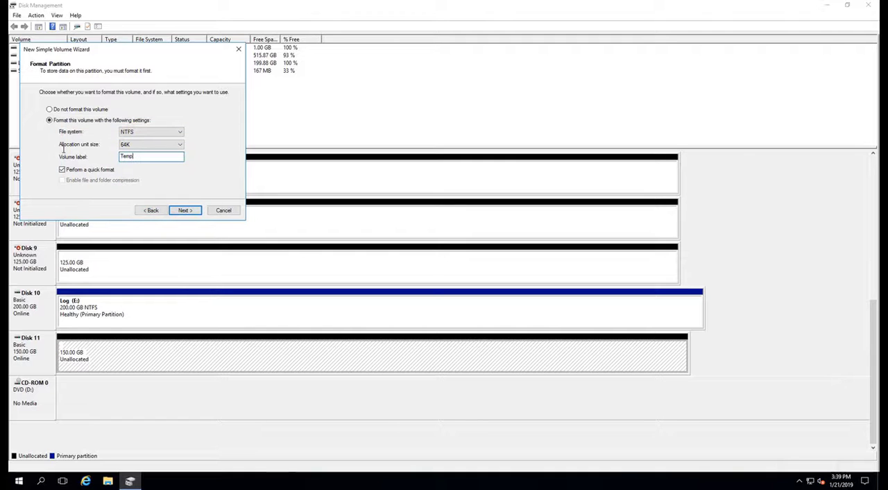
click(185, 210)
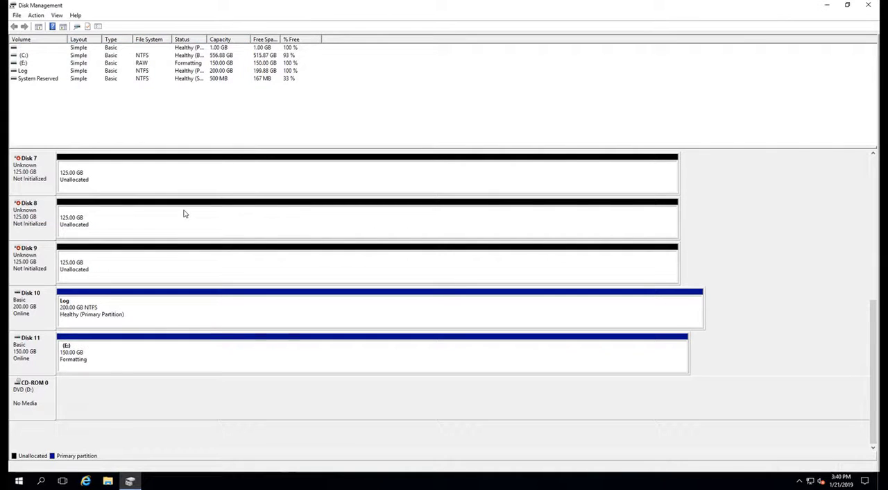
click(126, 480)
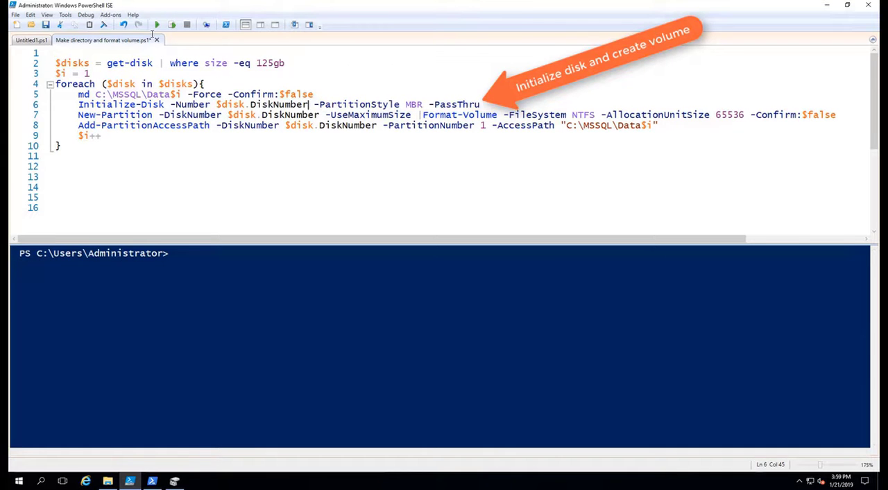
Run the script mounting the 125 GB disks as 64K NTFS folders Data1 to Data8.
click(141, 22)
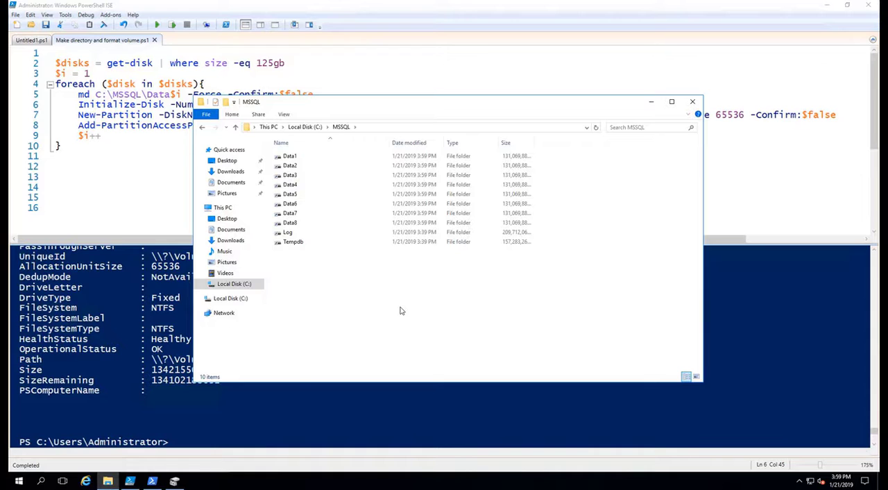
click(169, 480)
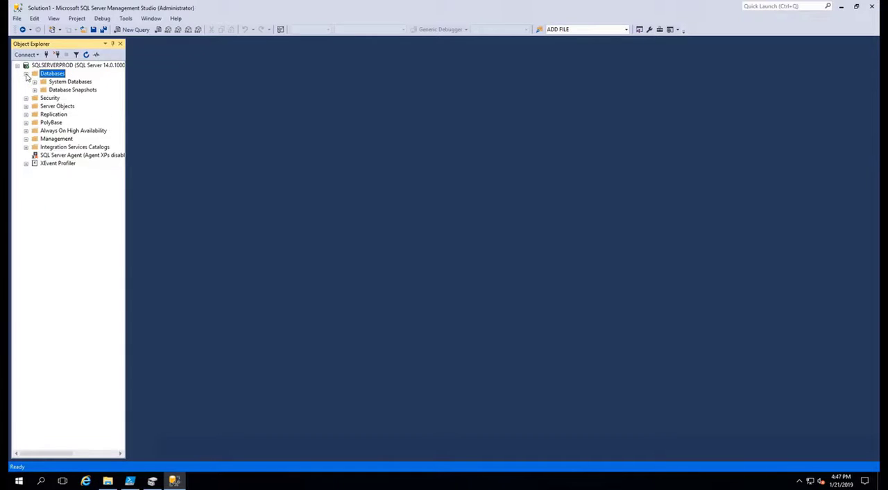
Review tempdb's Files page listing tempdev, temp2 through temp8 and templog.
click(35, 81)
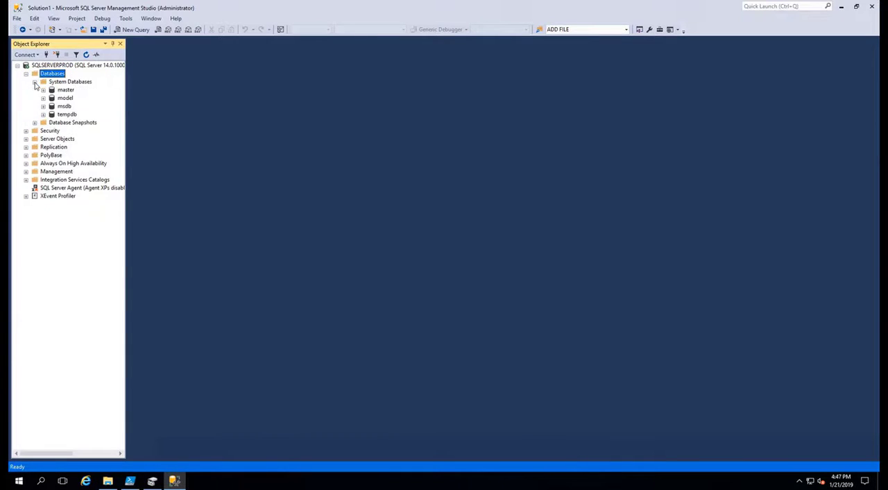
right_click(67, 114)
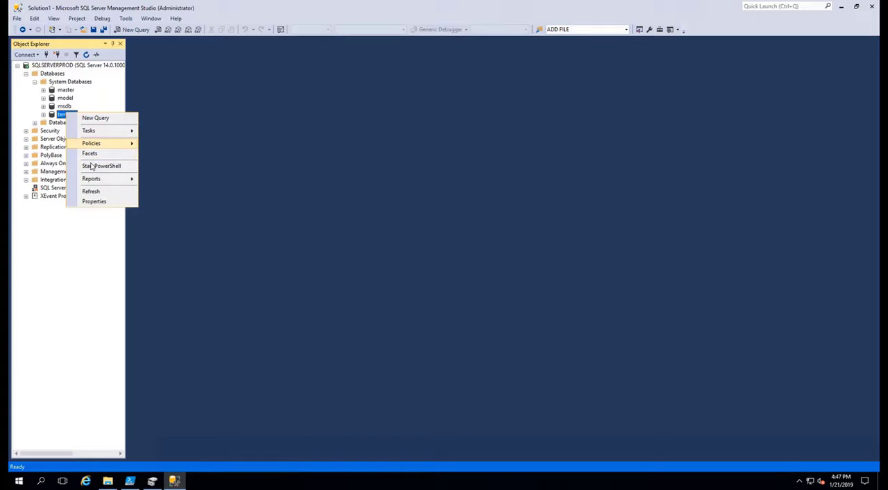
click(94, 201)
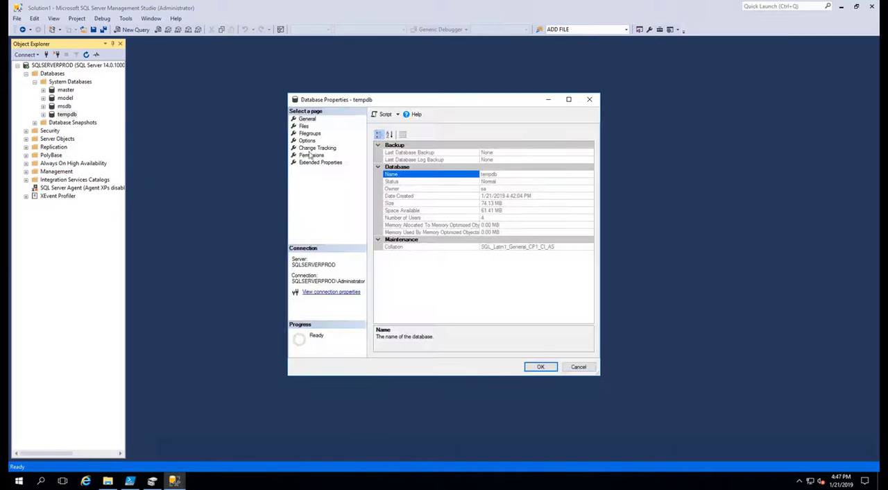
click(304, 125)
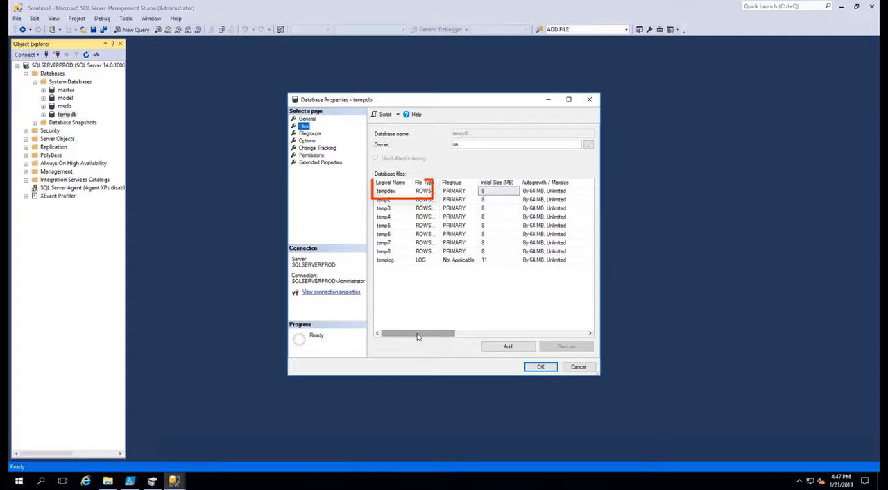
drag(417, 333, 430, 333)
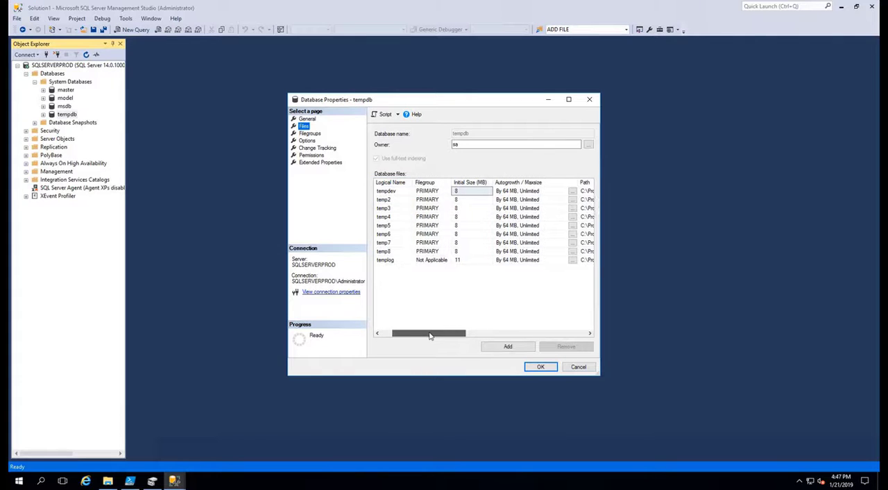
drag(428, 333, 489, 333)
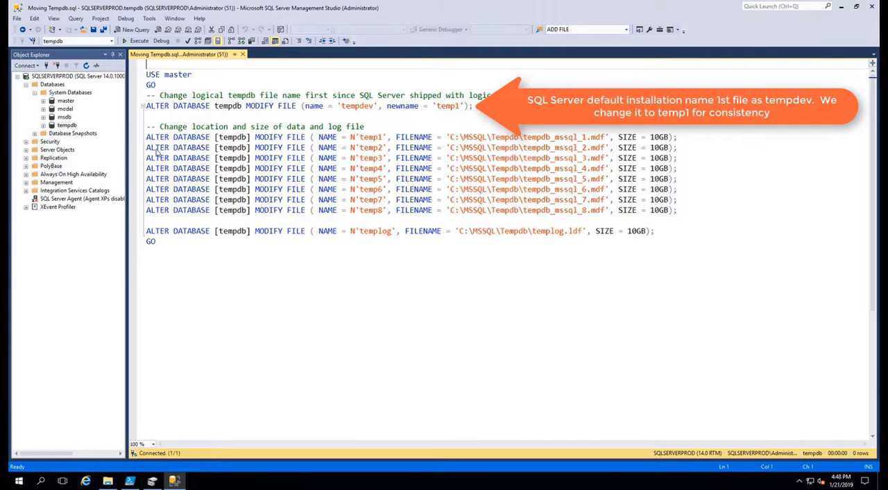
mouse_move(563, 259)
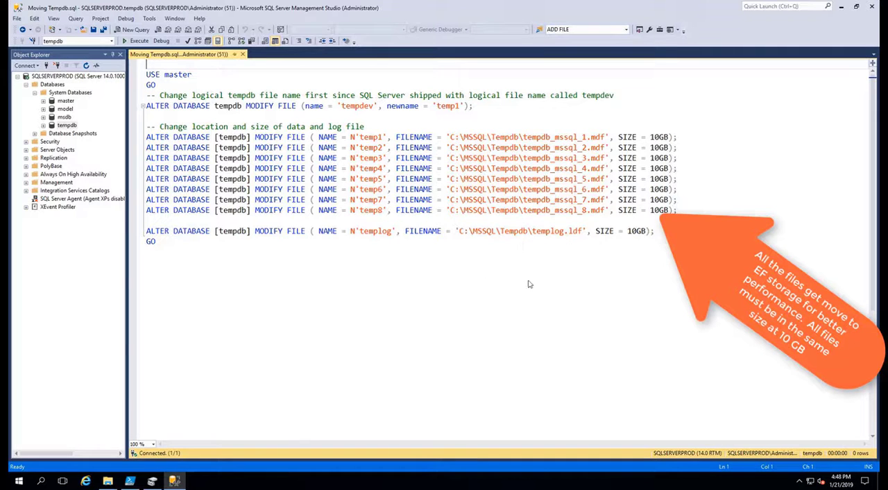
Execute the Moving Tempdb script renaming tempdev to temp1 and relocating files to C:\MSSQL\Tempdb.
click(138, 42)
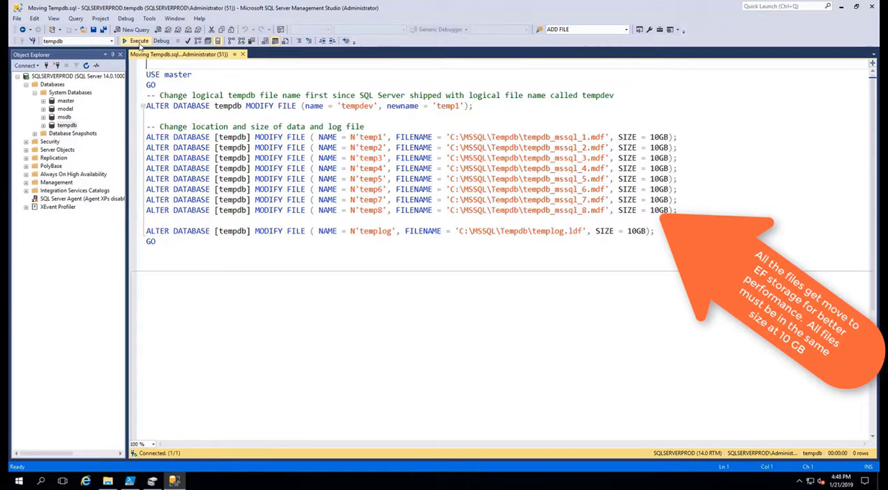
click(144, 47)
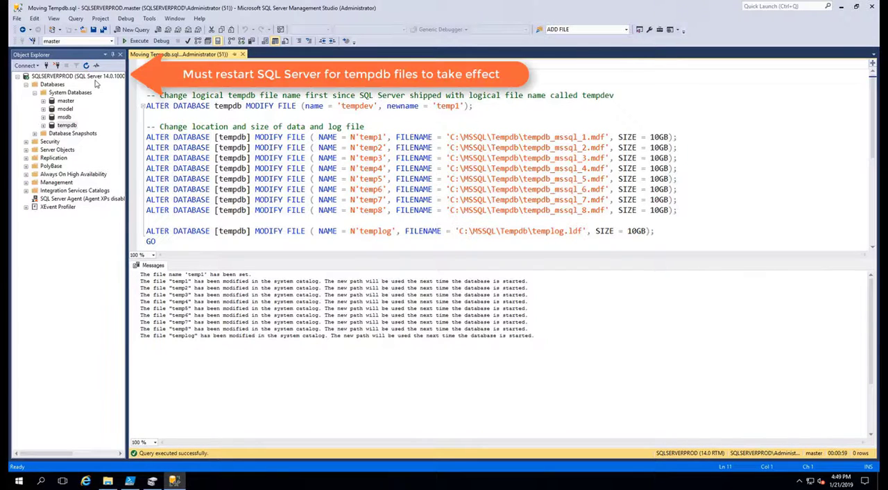
Restart the SQL Server service from Object Explorer so the tempdb changes take effect.
right_click(56, 75)
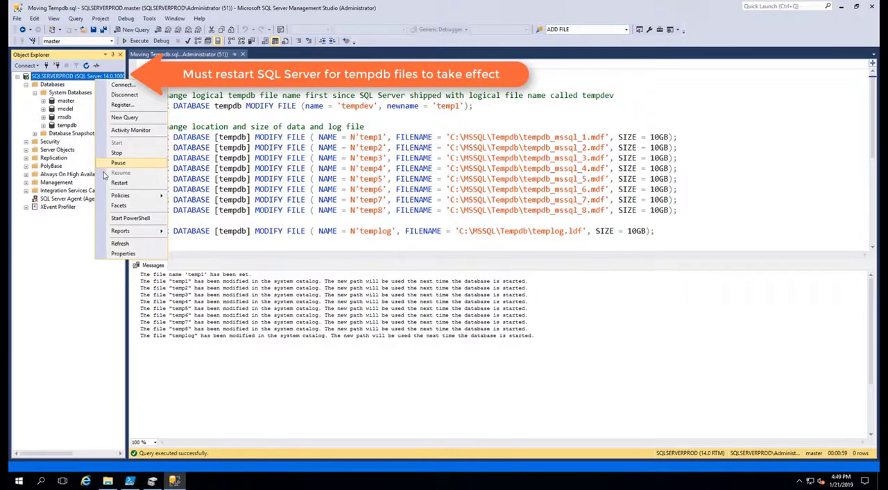
click(119, 183)
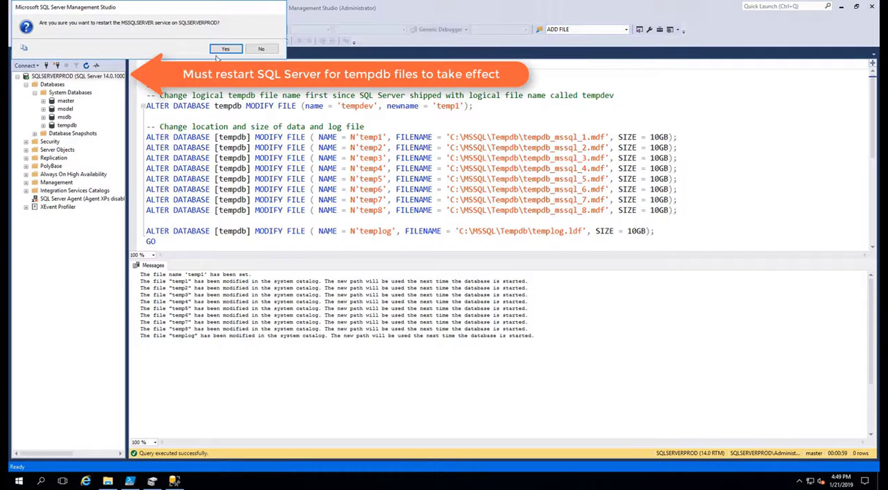
click(225, 49)
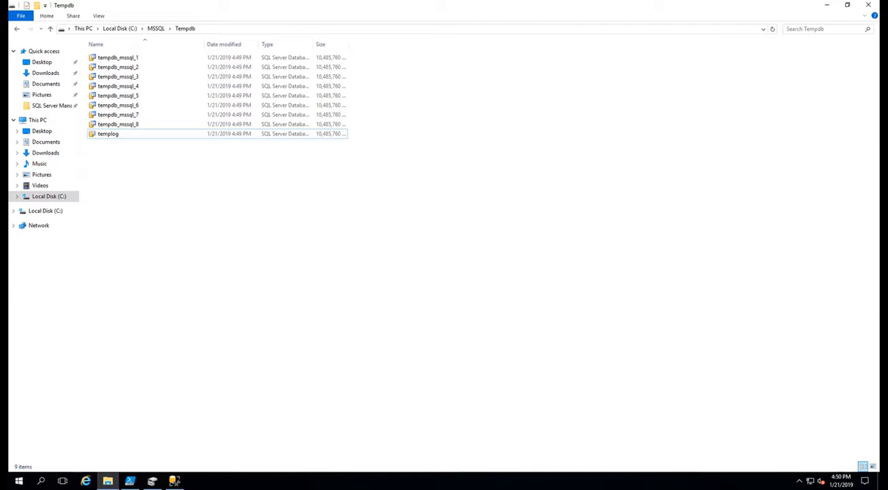
click(172, 479)
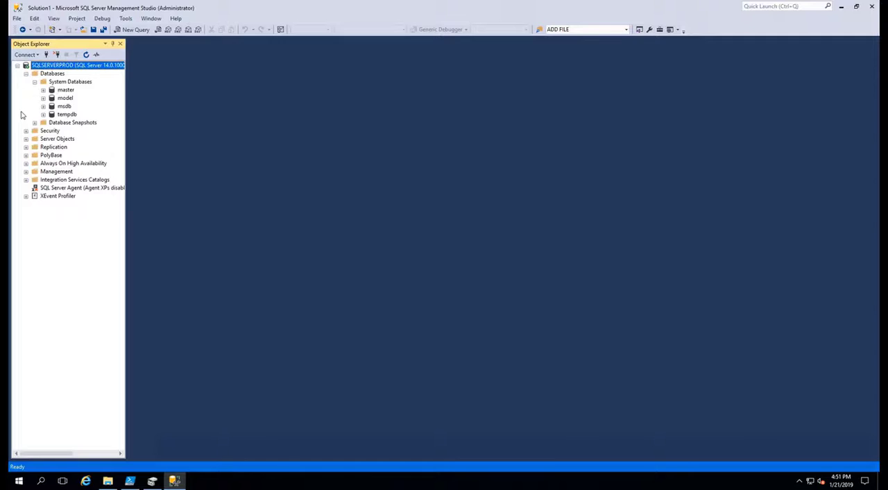
Run Create Database.sql to create FelineFriends with eight 10 GB data files and a log file.
click(33, 82)
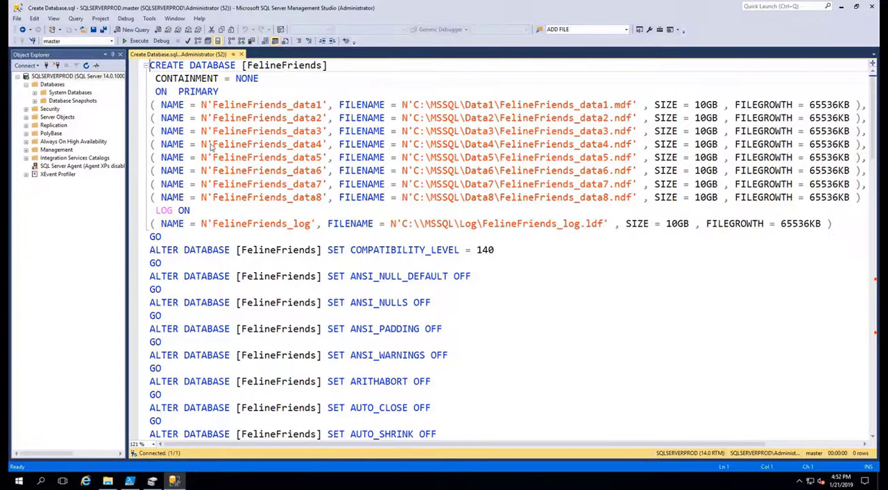
mouse_move(565, 111)
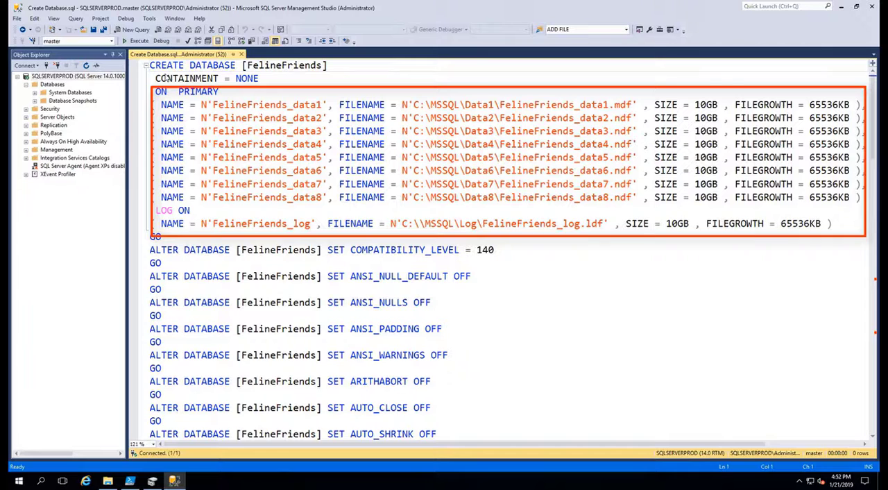
click(158, 42)
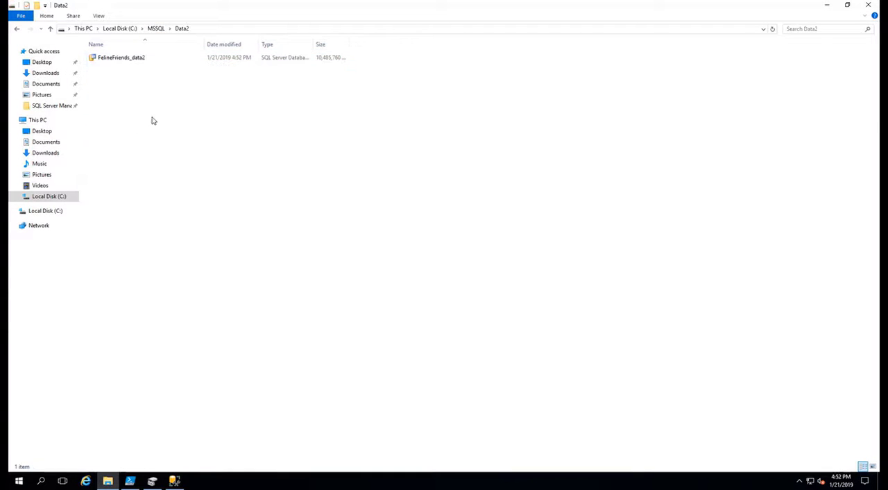
Verify the new data files in the MSSQL data folders and refresh the Databases node.
click(130, 31)
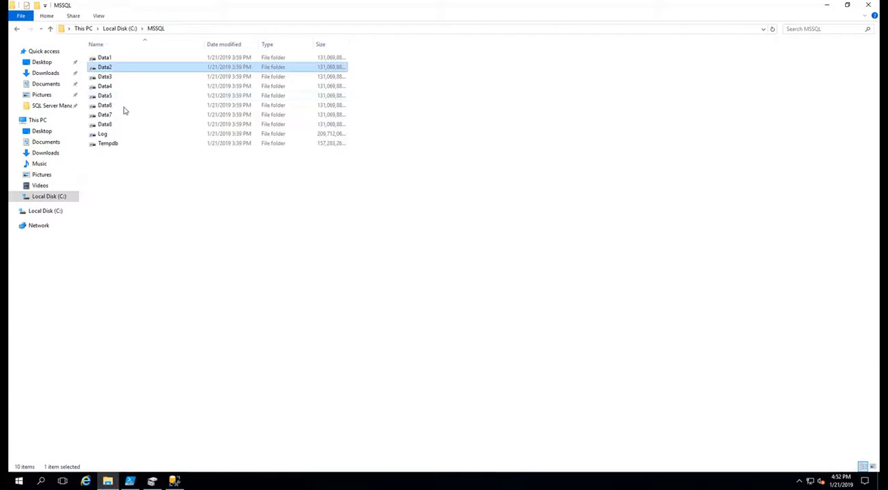
double_click(105, 75)
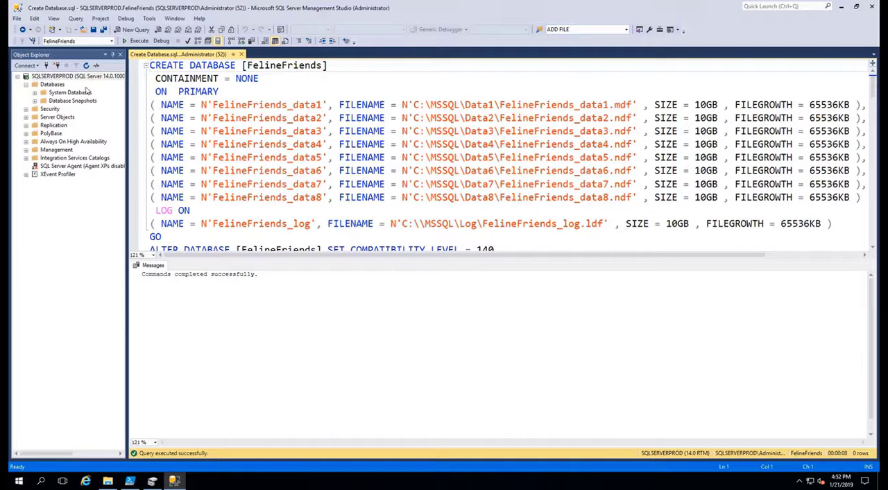
right_click(52, 83)
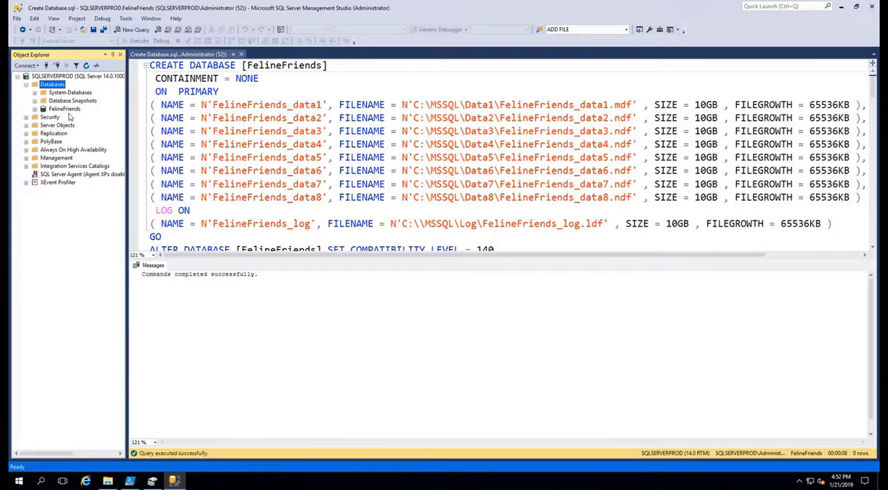
Create a Customers table in FelineFriends with CustomerID, FirstName and LastName columns.
click(38, 108)
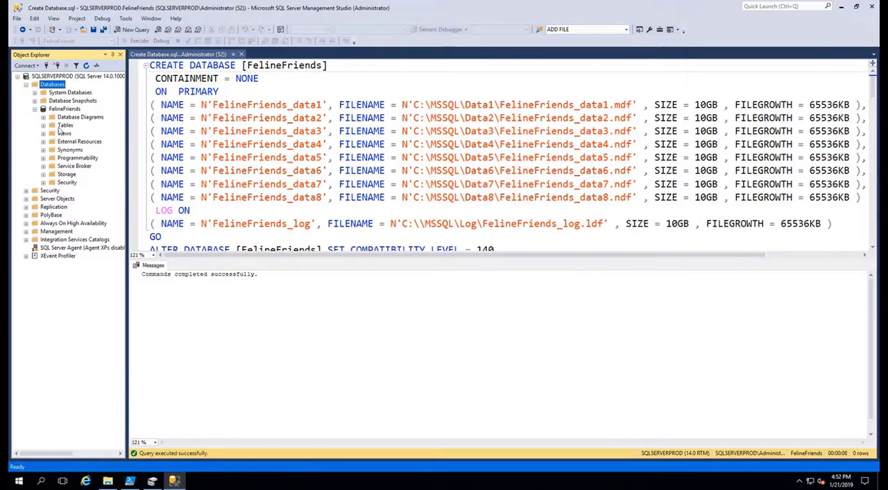
right_click(63, 125)
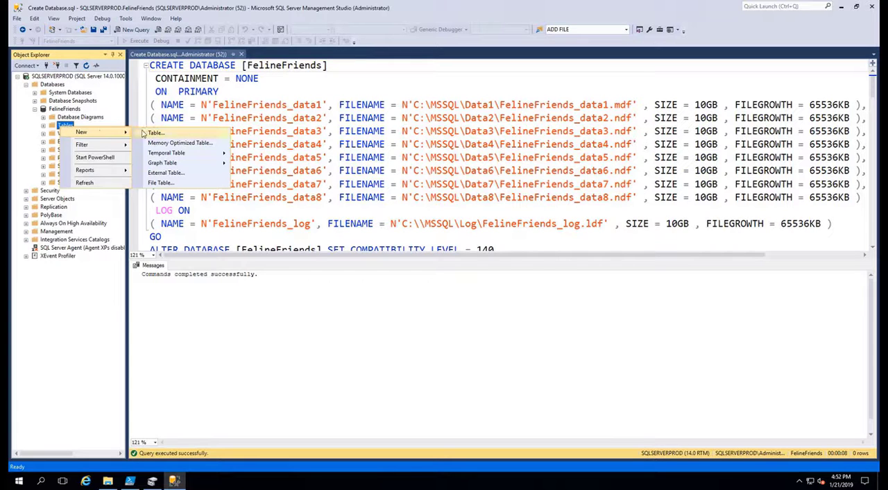
click(155, 133)
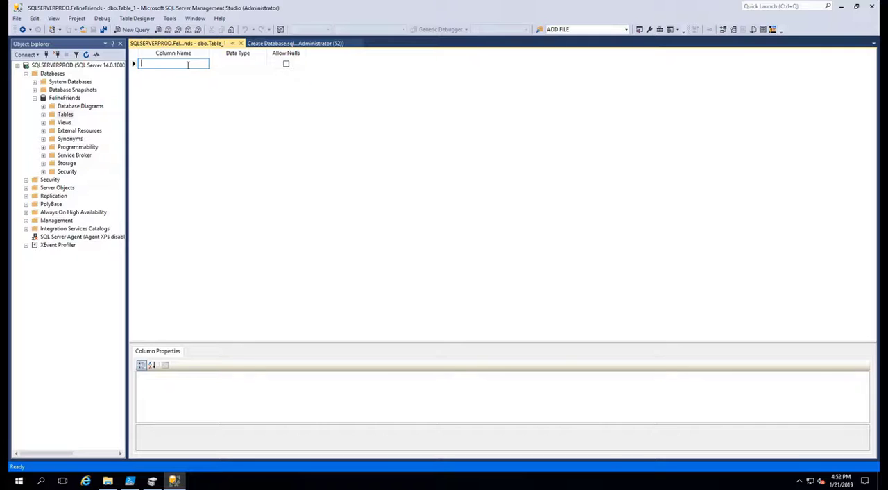
click(94, 36)
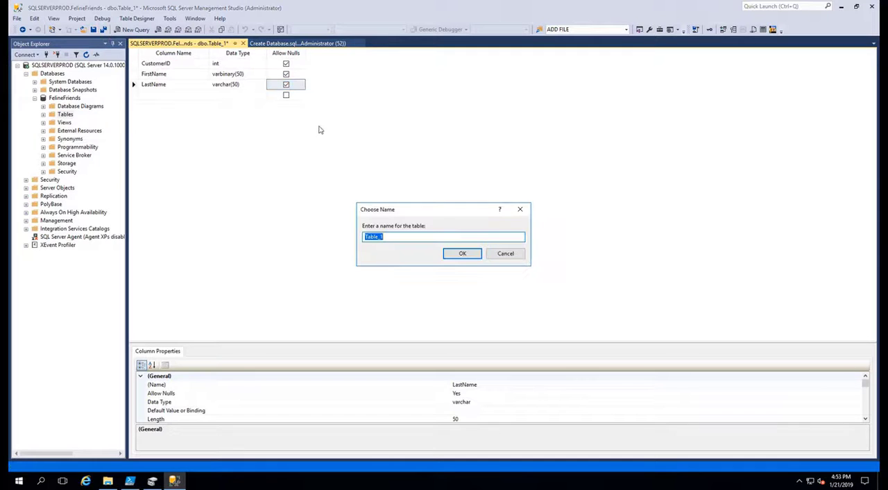
text(Customers)
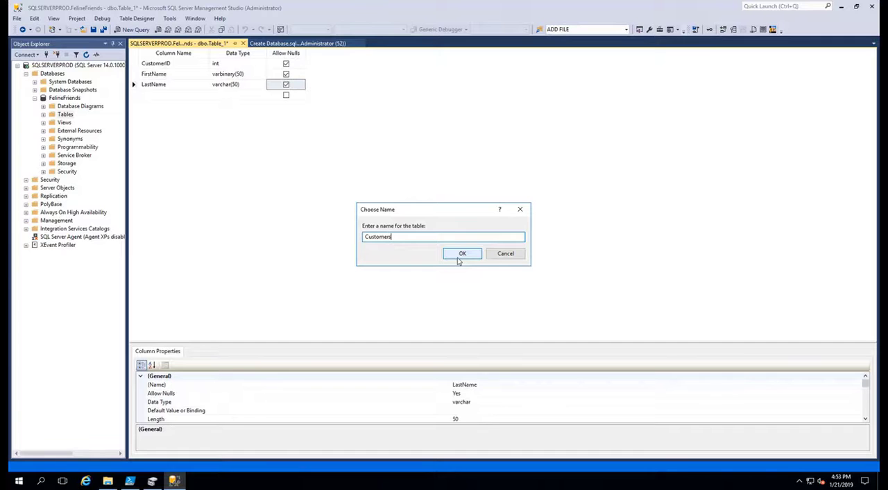
click(462, 252)
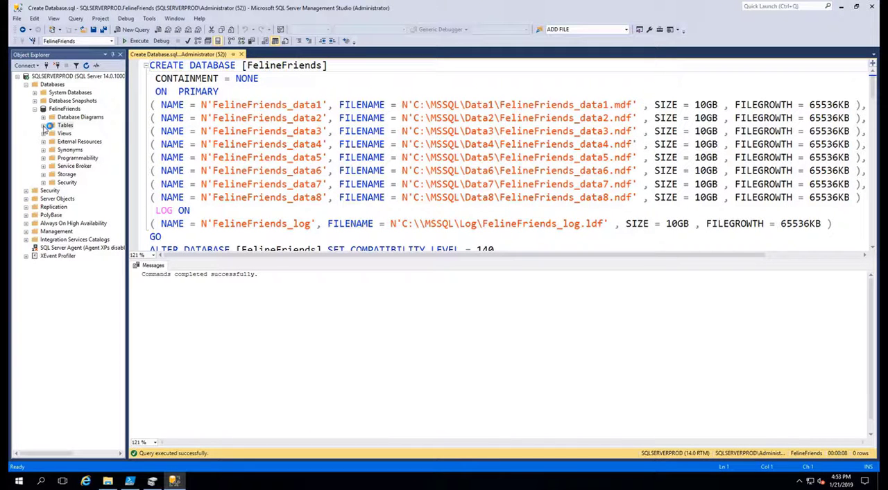
Check the Customers table's filegroup on its Storage properties page.
click(43, 125)
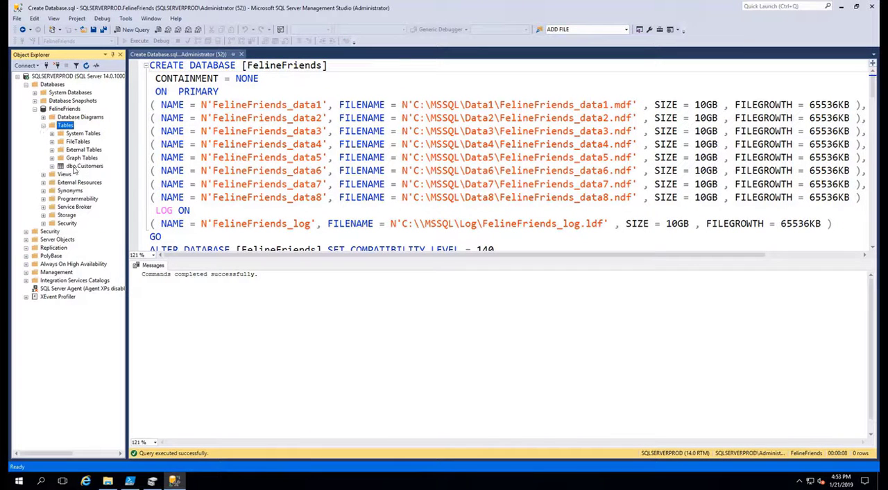
click(86, 167)
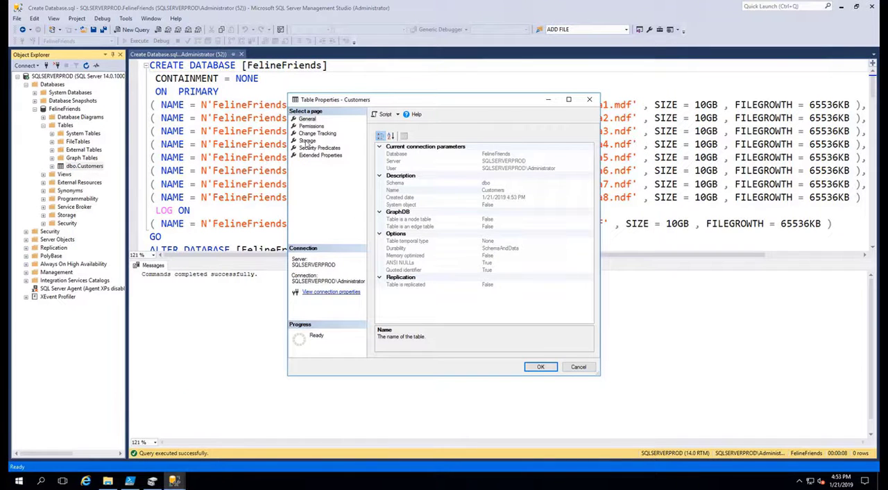
click(307, 140)
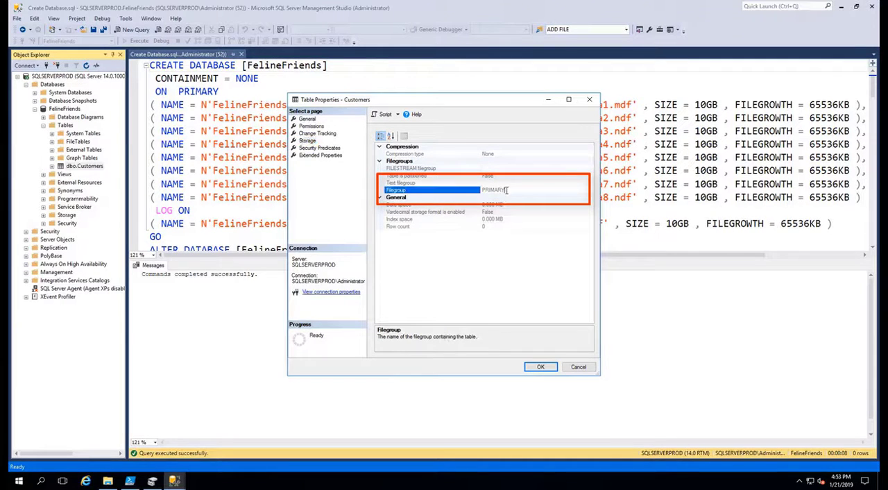
click(577, 366)
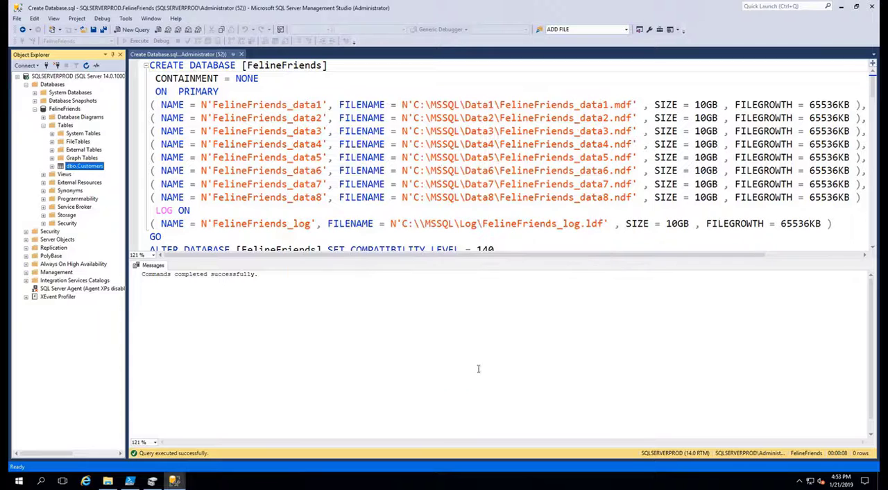